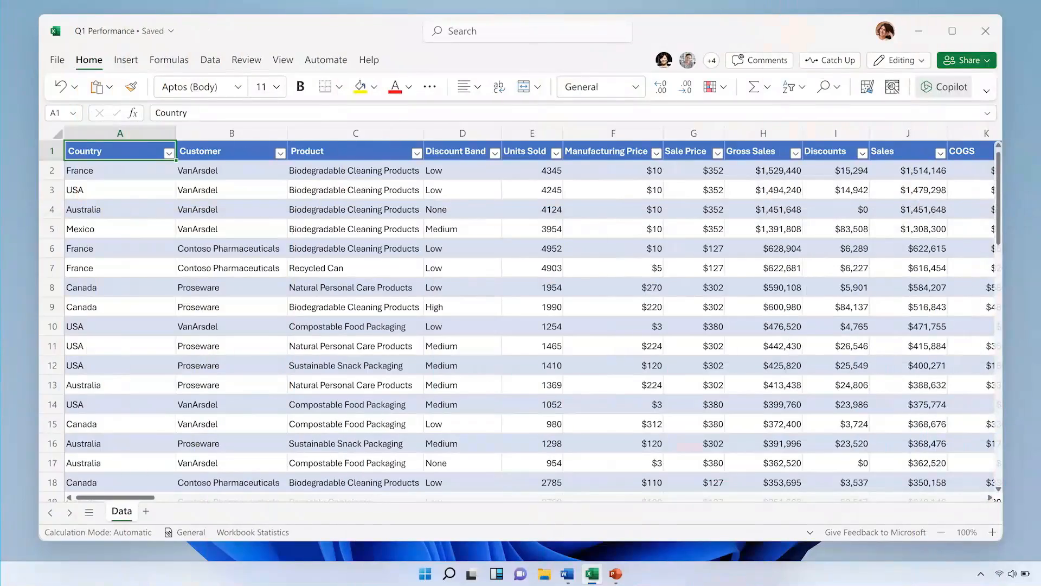
# Step: Start Copilot and draft a request to analyze this quarter's results and summarize three key trends
pyautogui.click(943, 87)
pyautogui.write('Analyze this quarter’s business results and')
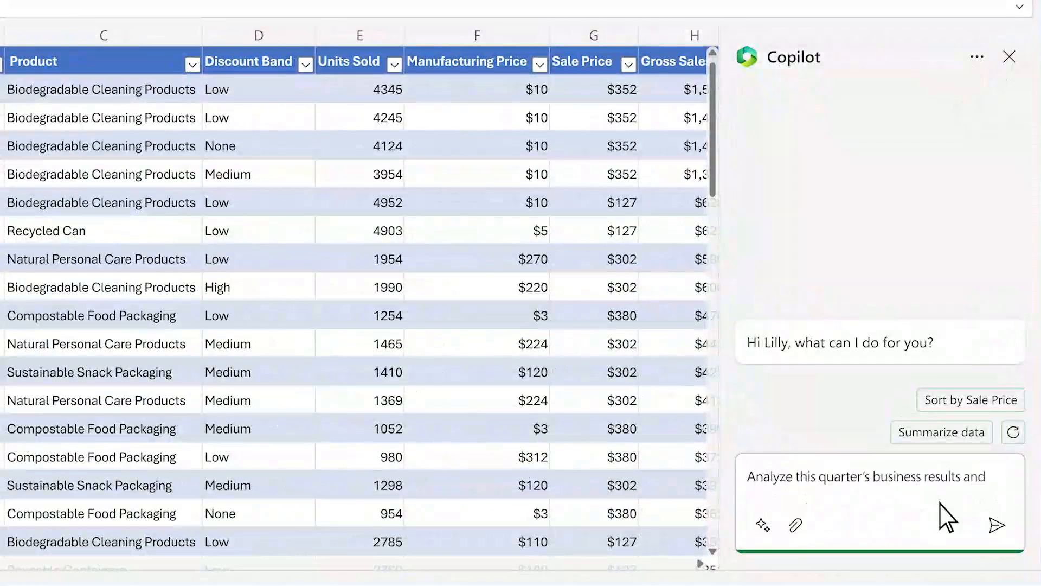
pyautogui.write('summarize three key trends')
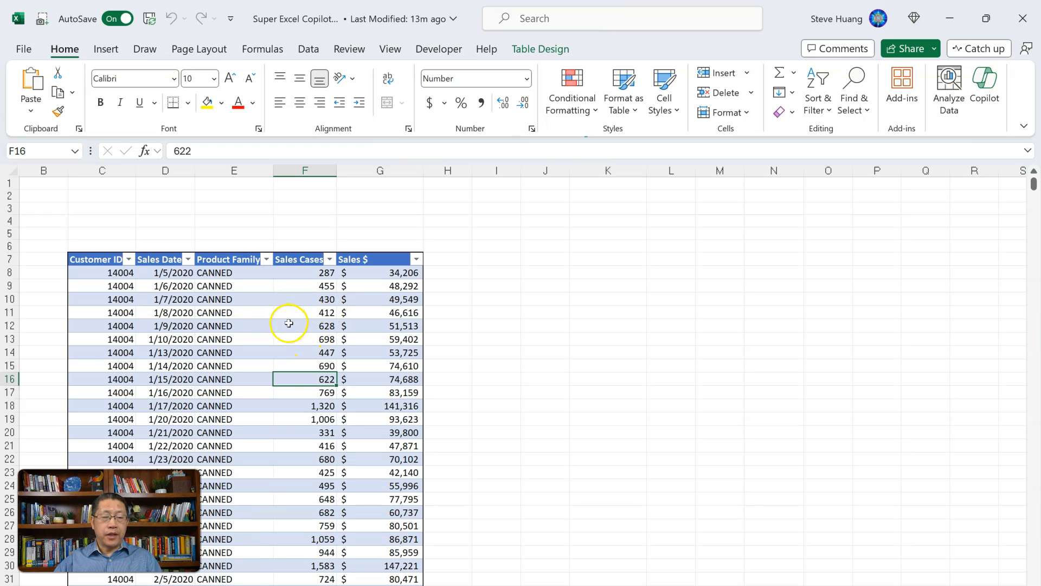
pyautogui.moveTo(308, 289)
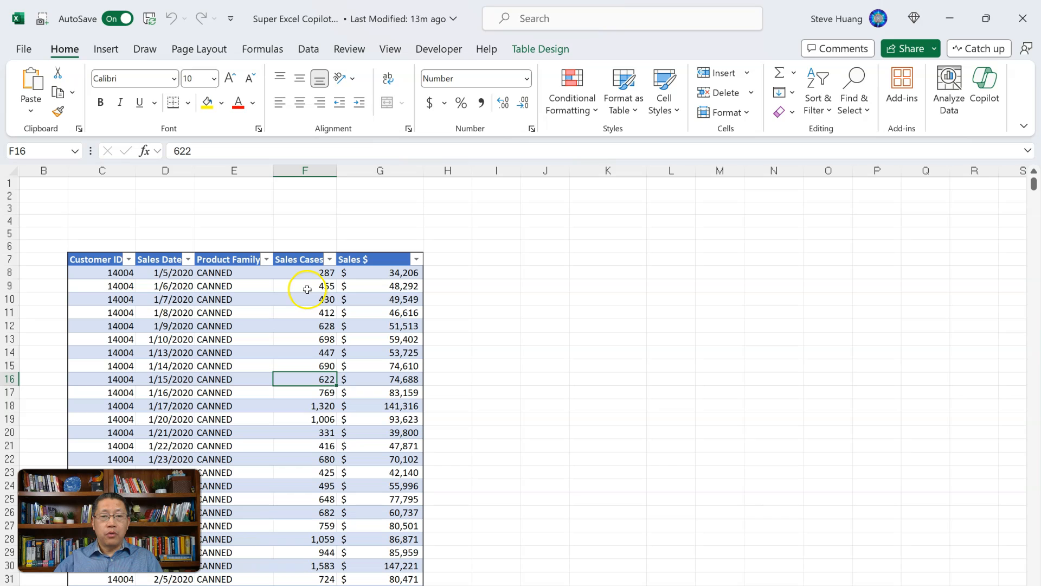
pyautogui.click(298, 260)
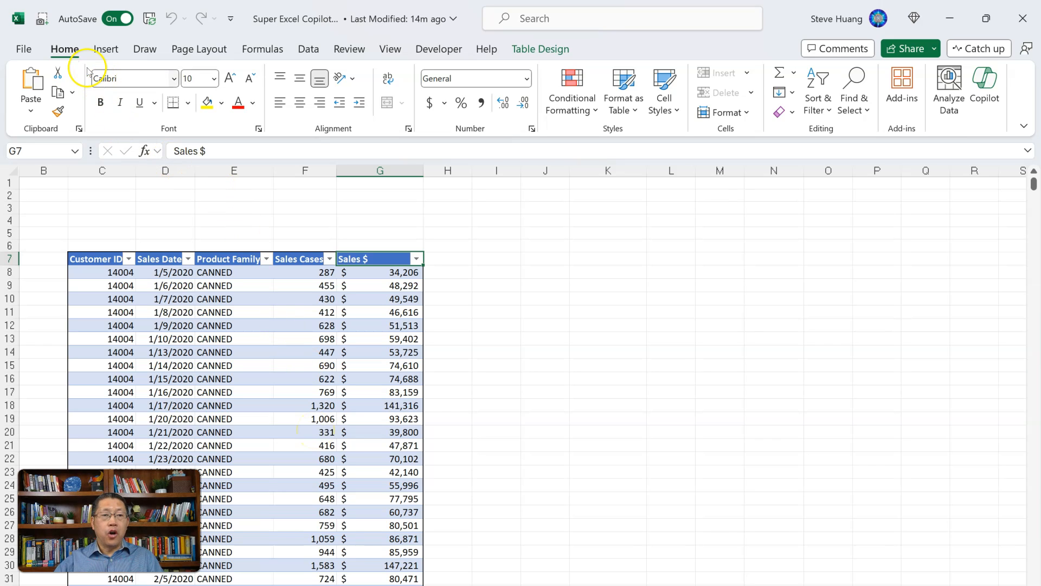
pyautogui.moveTo(983, 128)
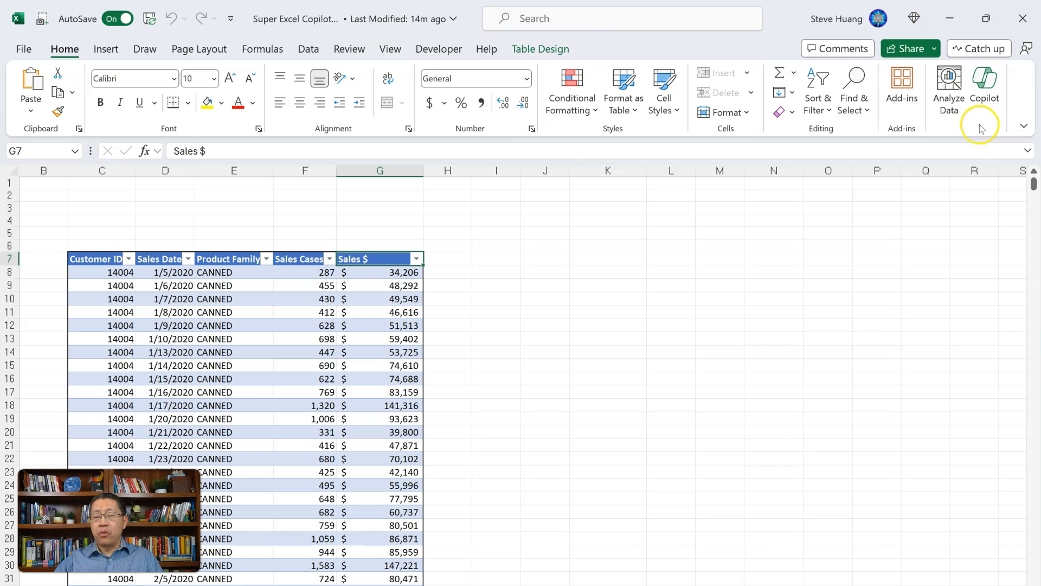
pyautogui.moveTo(985, 84)
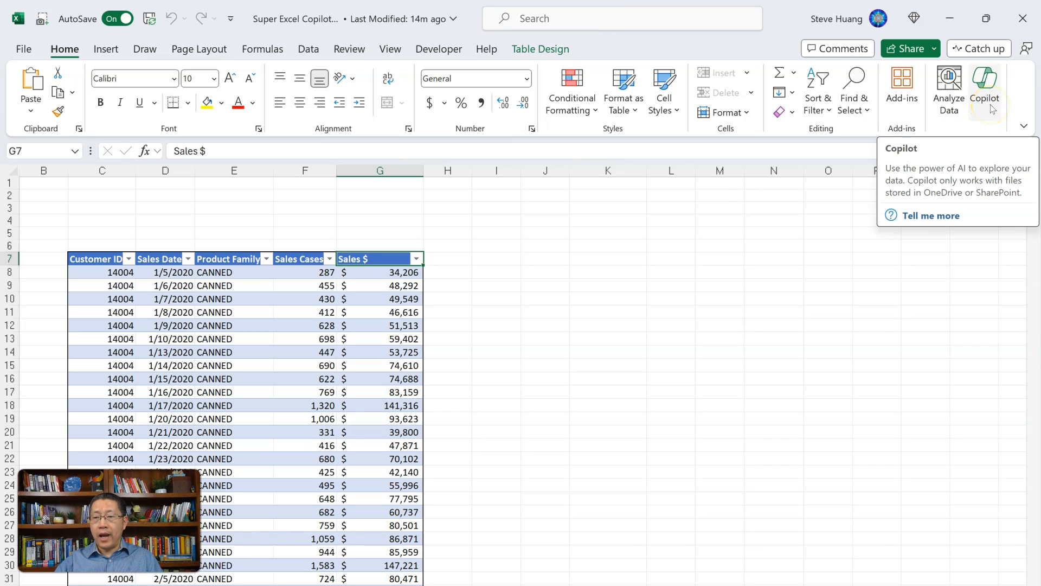
# Step: Ask Copilot to 'Analyze the business results and summarize three key trends.' and send it
pyautogui.click(985, 85)
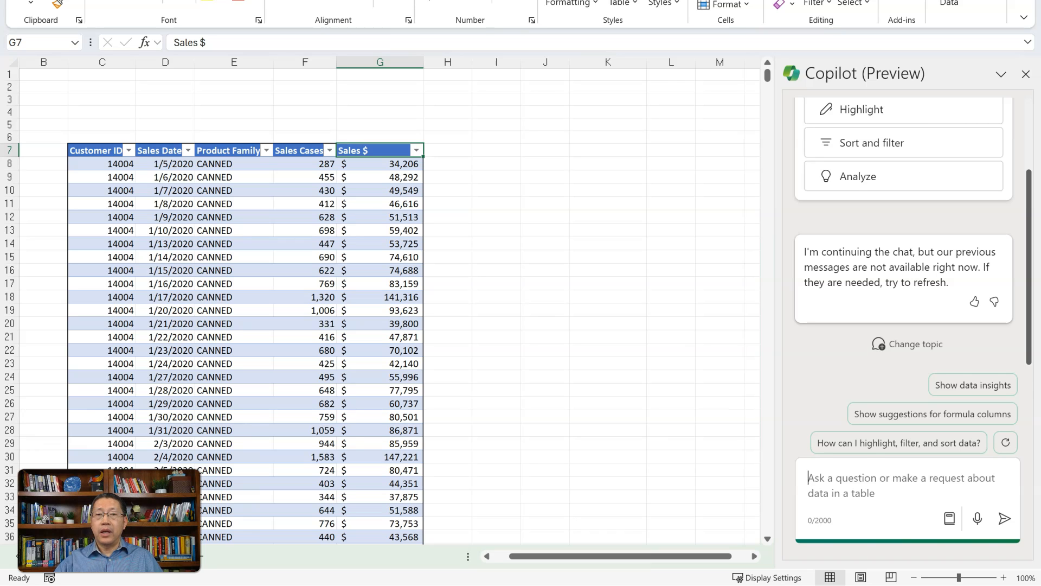
pyautogui.write('Analyze the business results and summarize three key trends.')
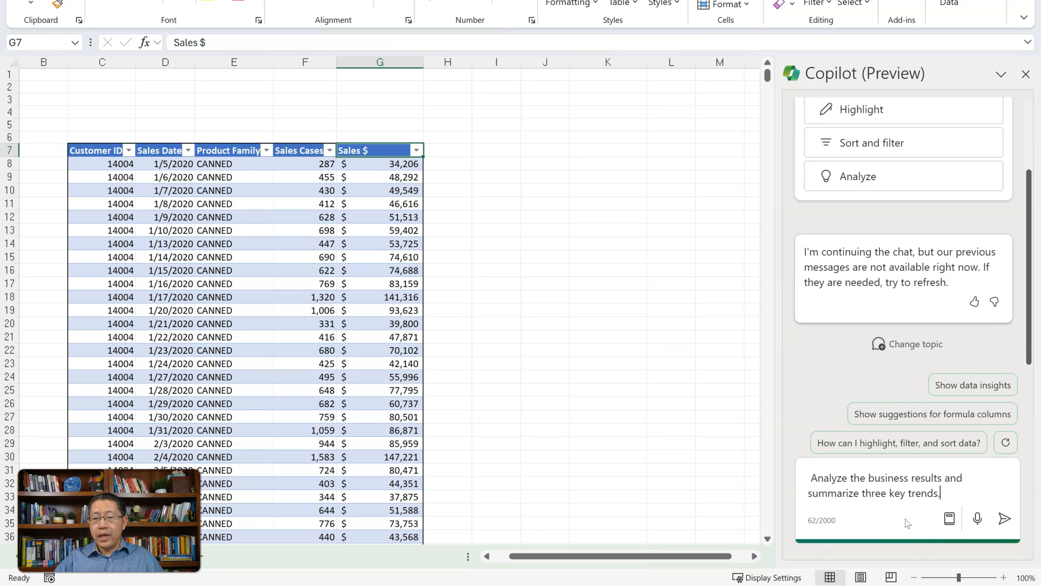
pyautogui.moveTo(906, 524)
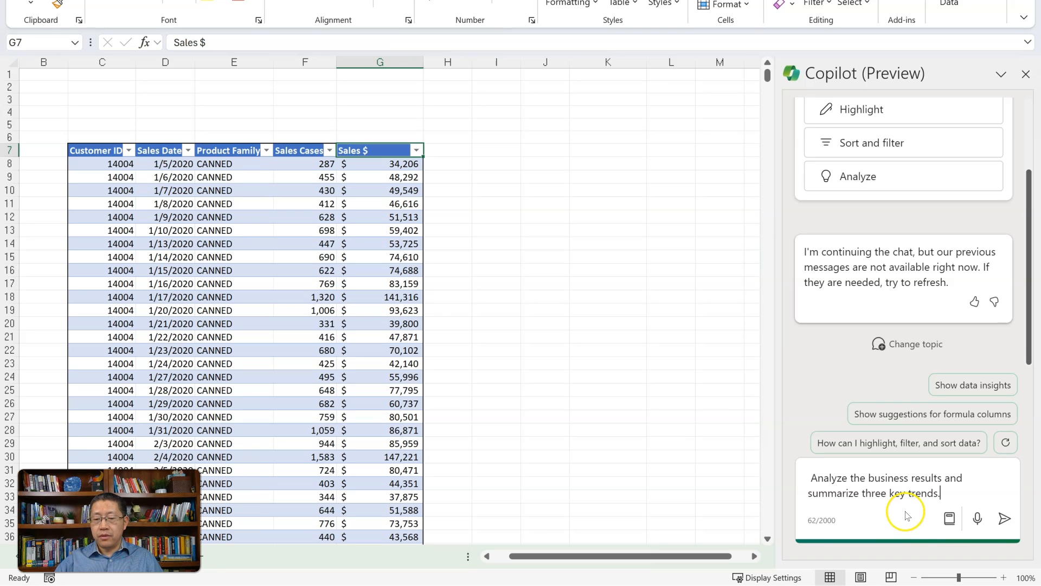
pyautogui.click(1005, 516)
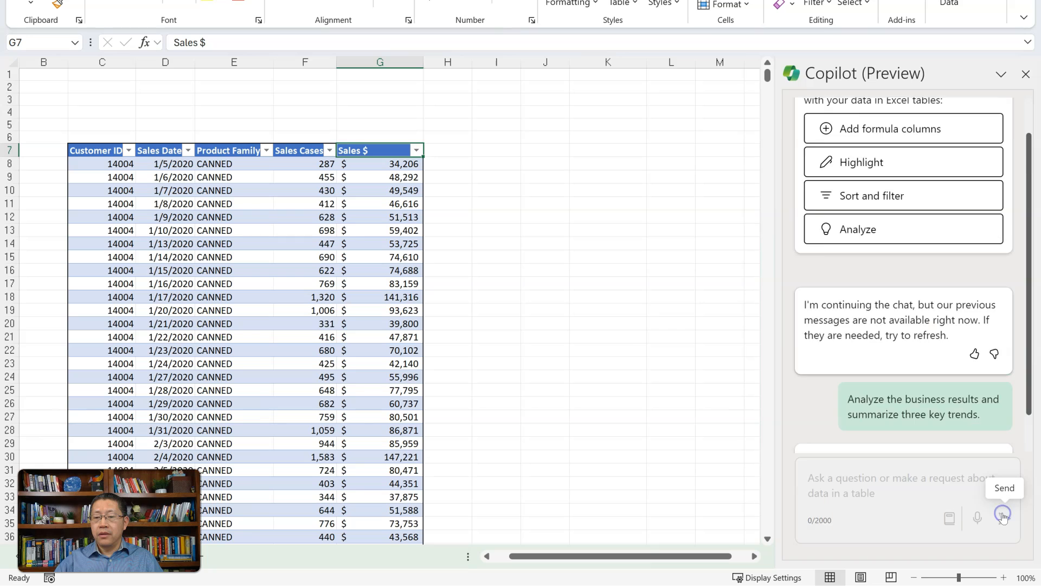
pyautogui.click(1002, 519)
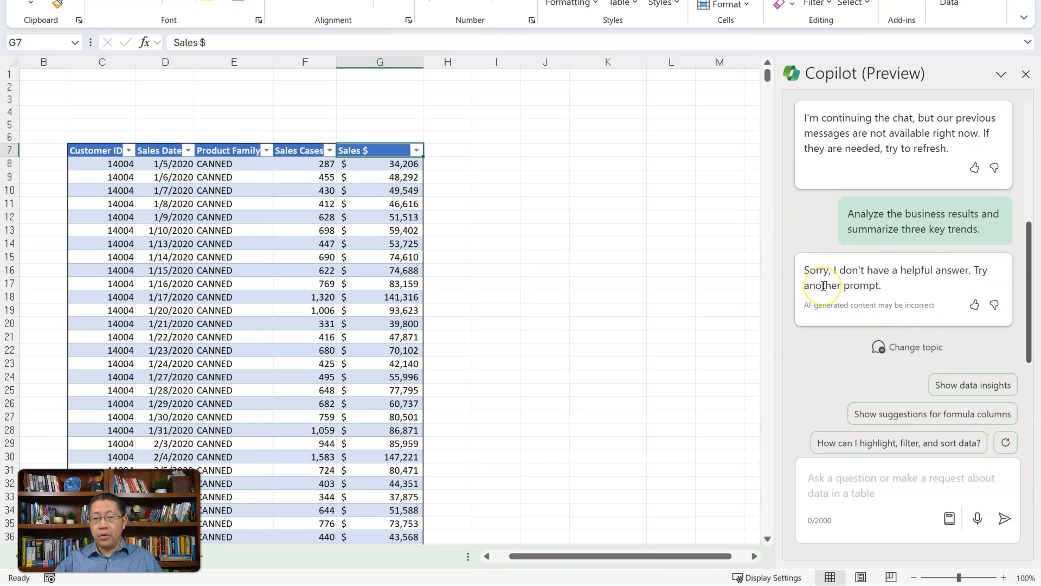
pyautogui.moveTo(940, 288)
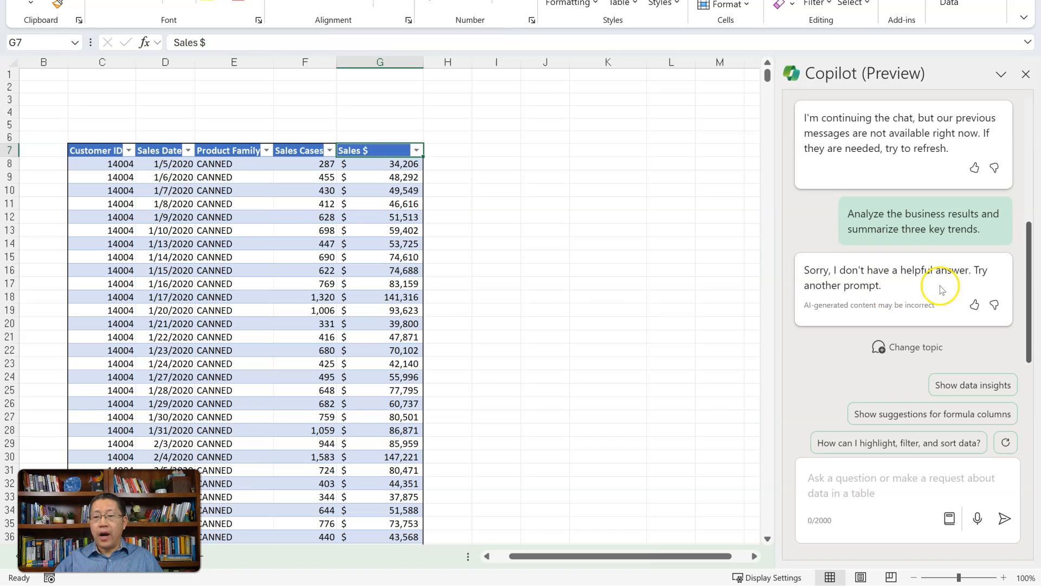
pyautogui.moveTo(927, 304)
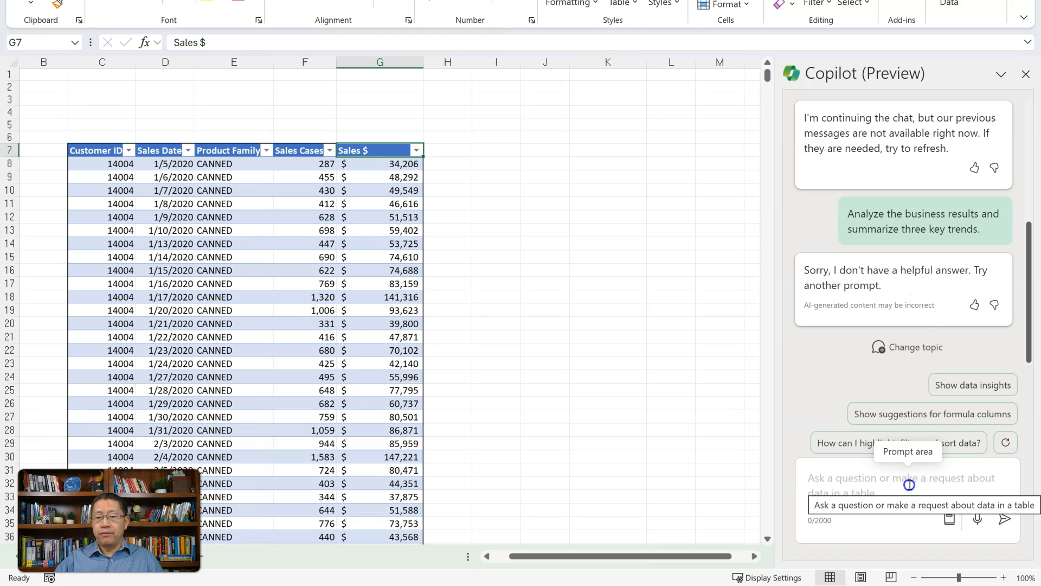
# Step: Ask Copilot 'Show me some key trends in this data set.' and review the Sales Cases outlier chart
pyautogui.write('Show me some key trends in this data set.')
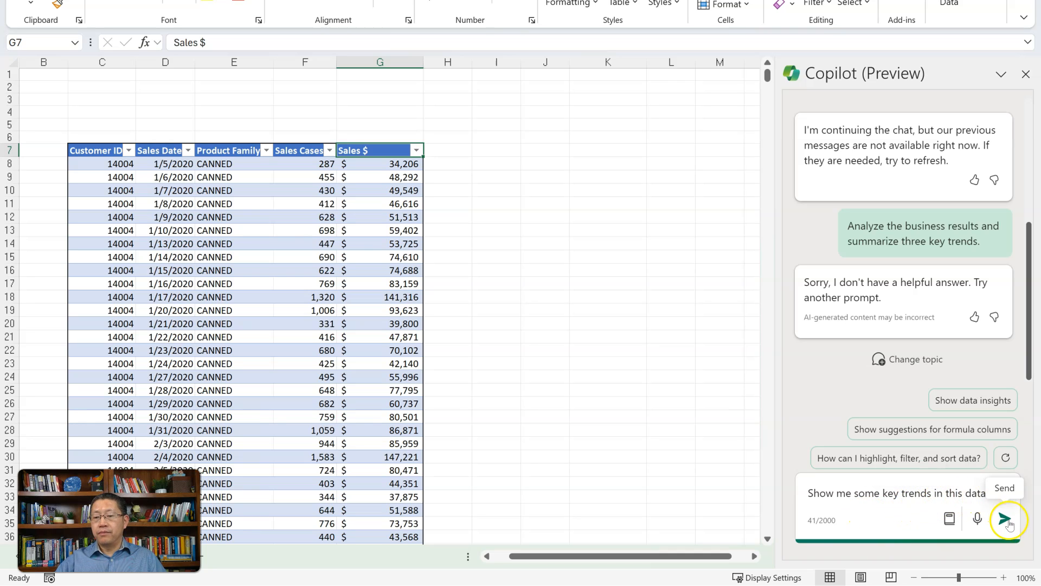
pyautogui.click(1009, 520)
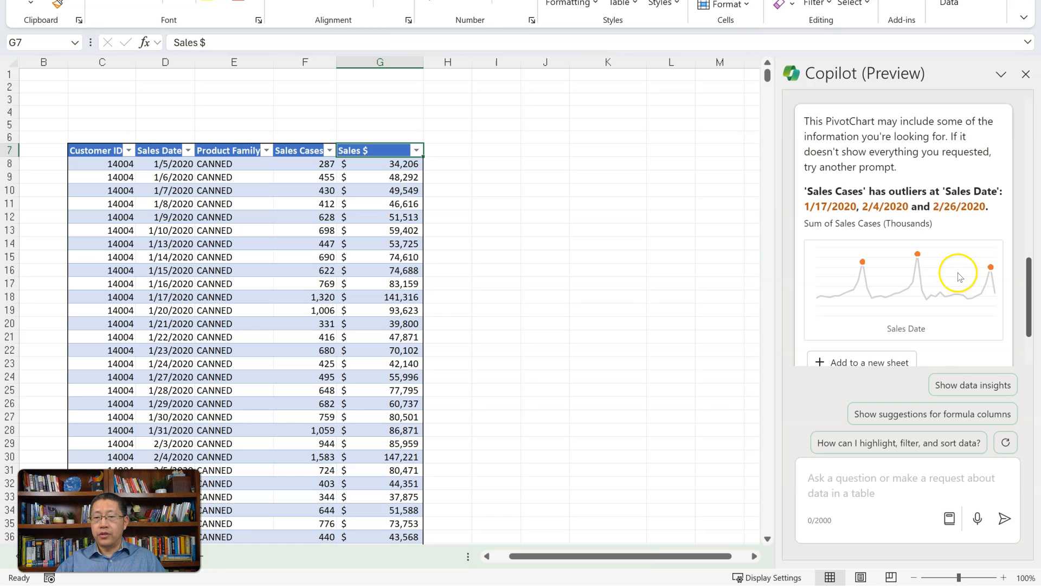
pyautogui.moveTo(868, 204)
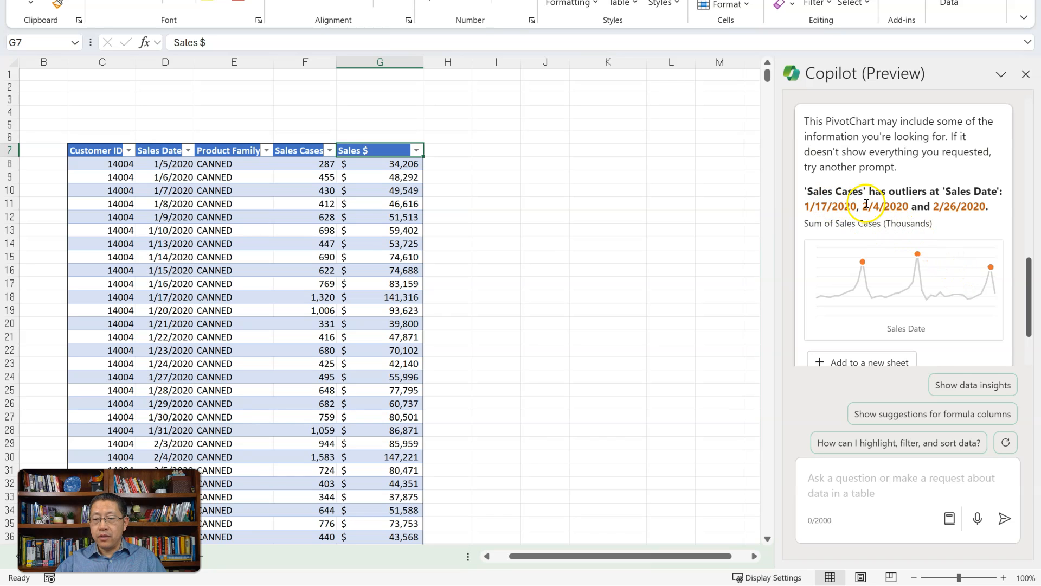
pyautogui.moveTo(936, 341)
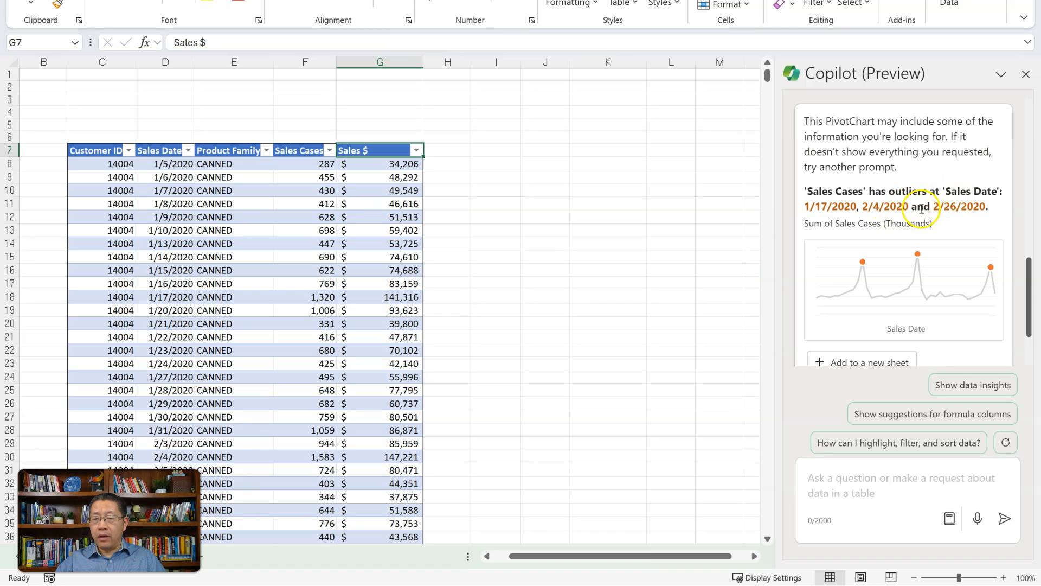
pyautogui.moveTo(837, 237)
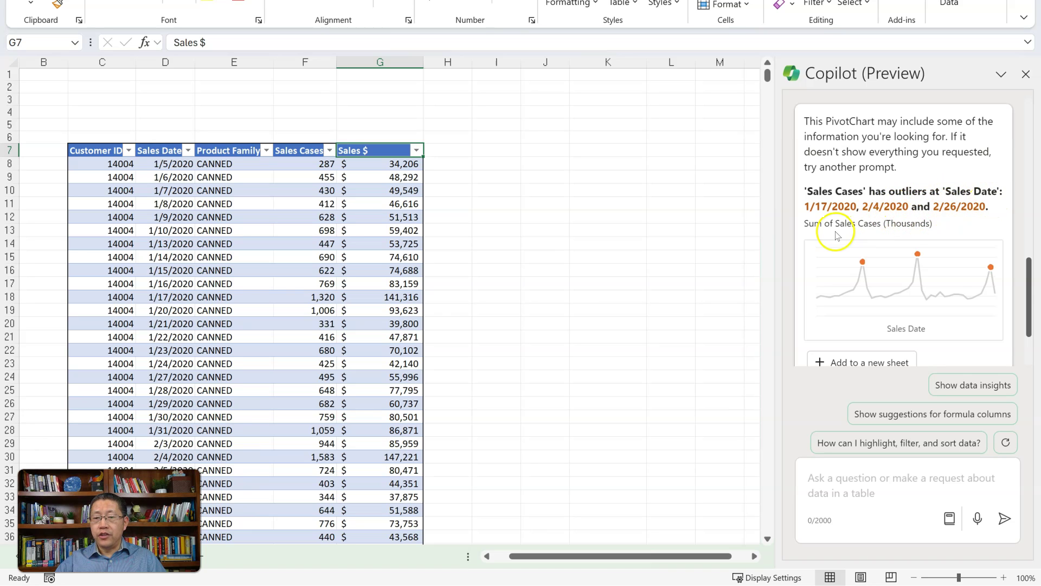
pyautogui.moveTo(878, 227)
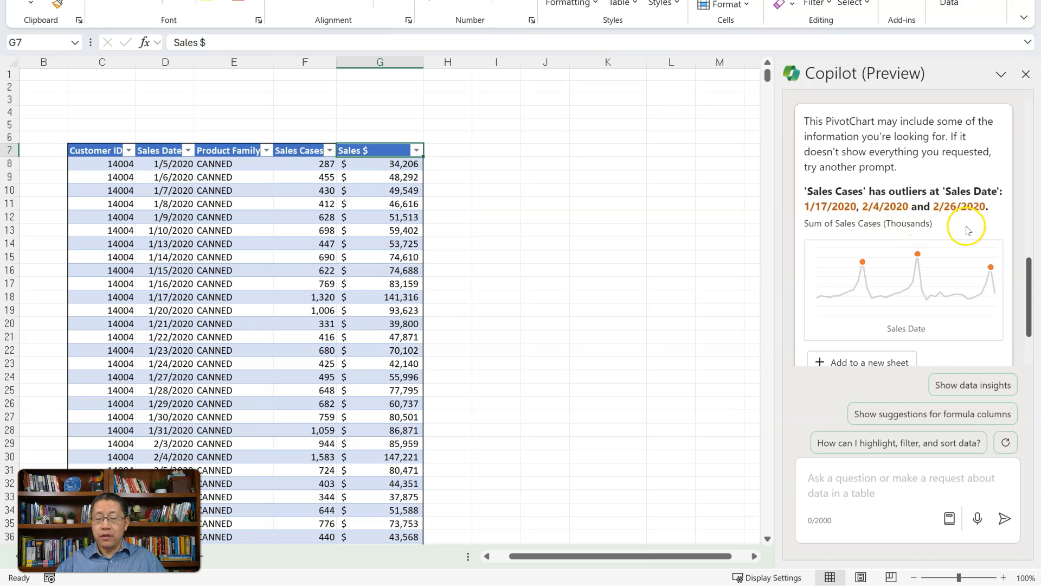
pyautogui.moveTo(939, 228)
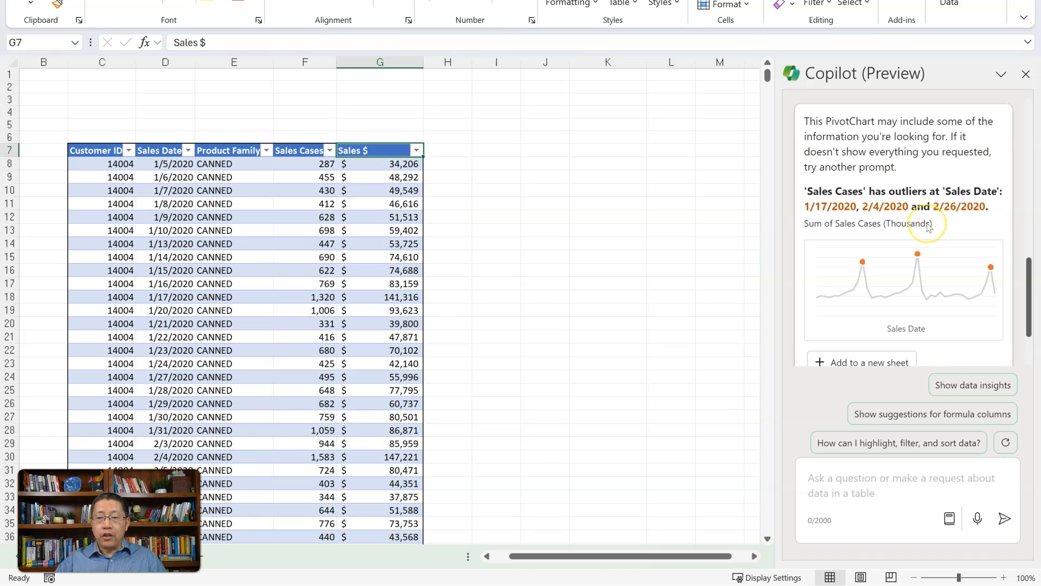
pyautogui.scroll(-3)
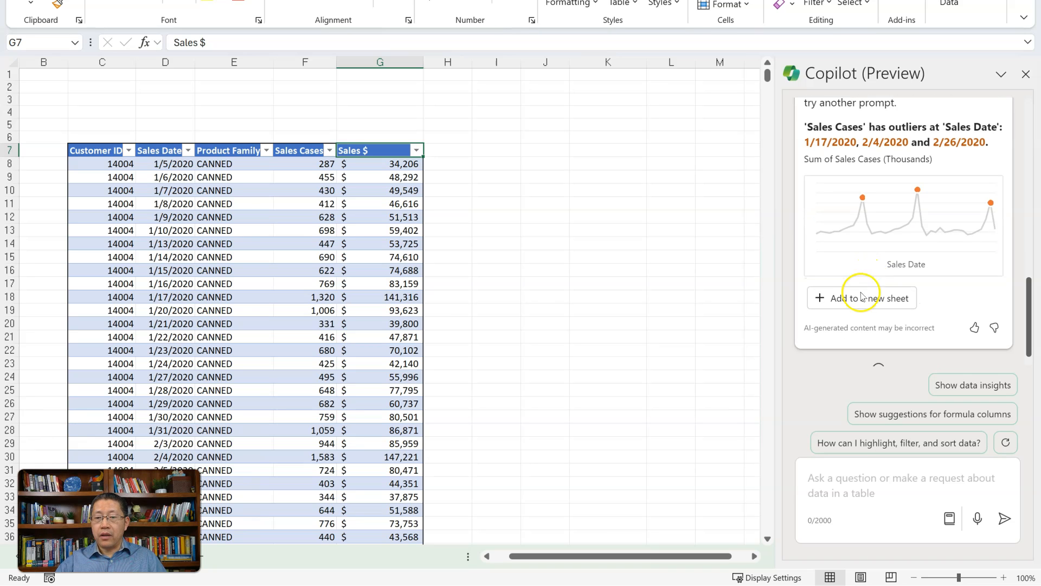
# Step: Add the Sales Cases outlier PivotChart and its daily-sum PivotTable to a new sheet
pyautogui.click(856, 297)
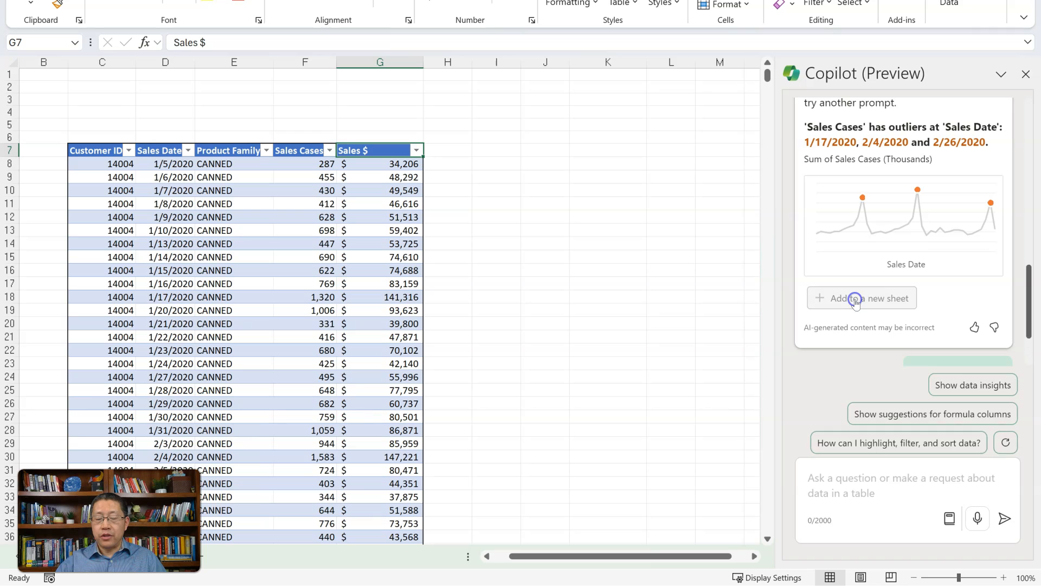
pyautogui.click(861, 297)
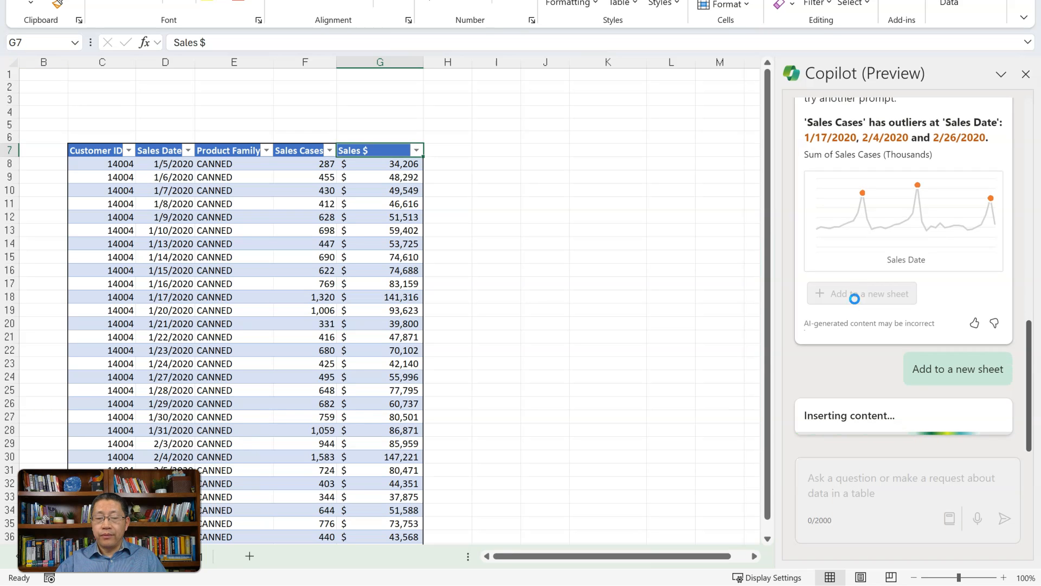
pyautogui.click(862, 293)
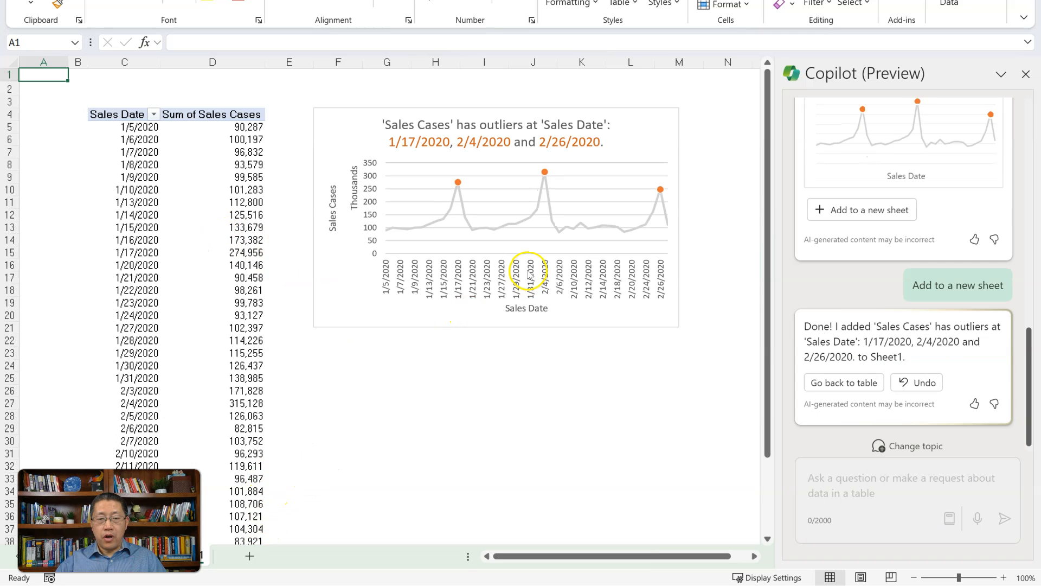
pyautogui.moveTo(529, 286)
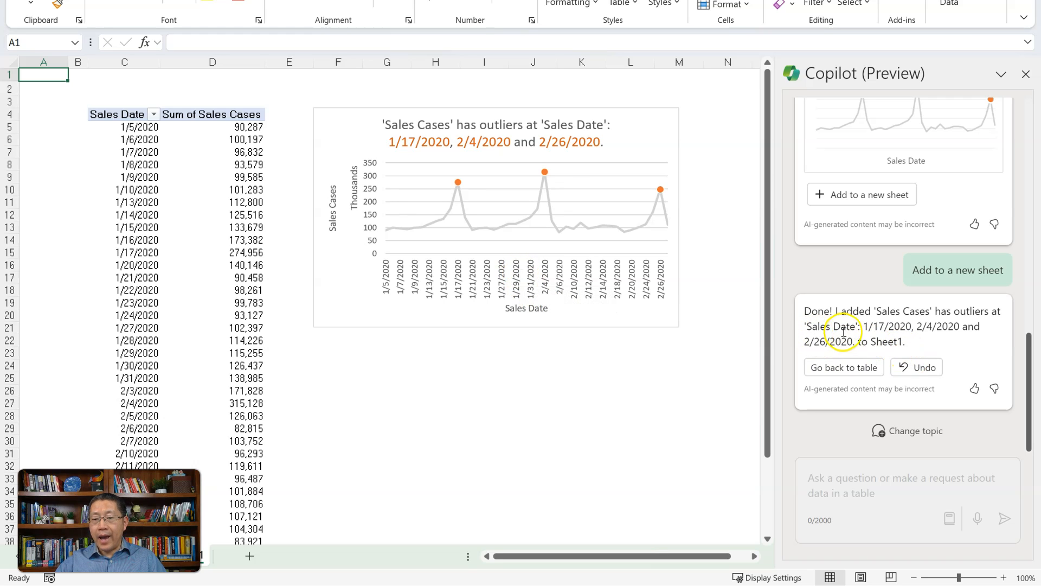
pyautogui.moveTo(915, 333)
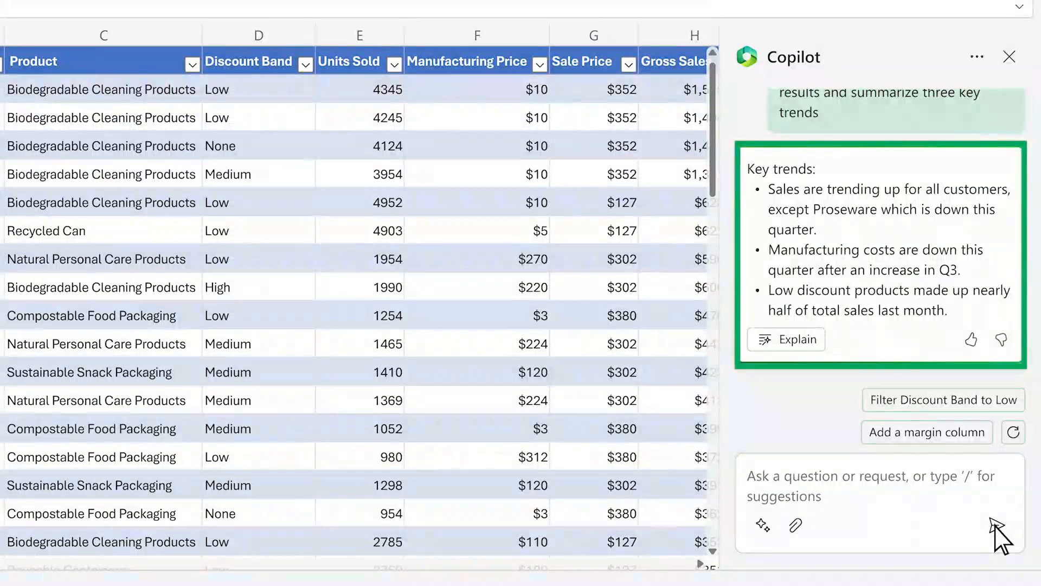
# Step: Begin a Copilot request for a breakdown of Proseware sales growth
pyautogui.write('Sh')
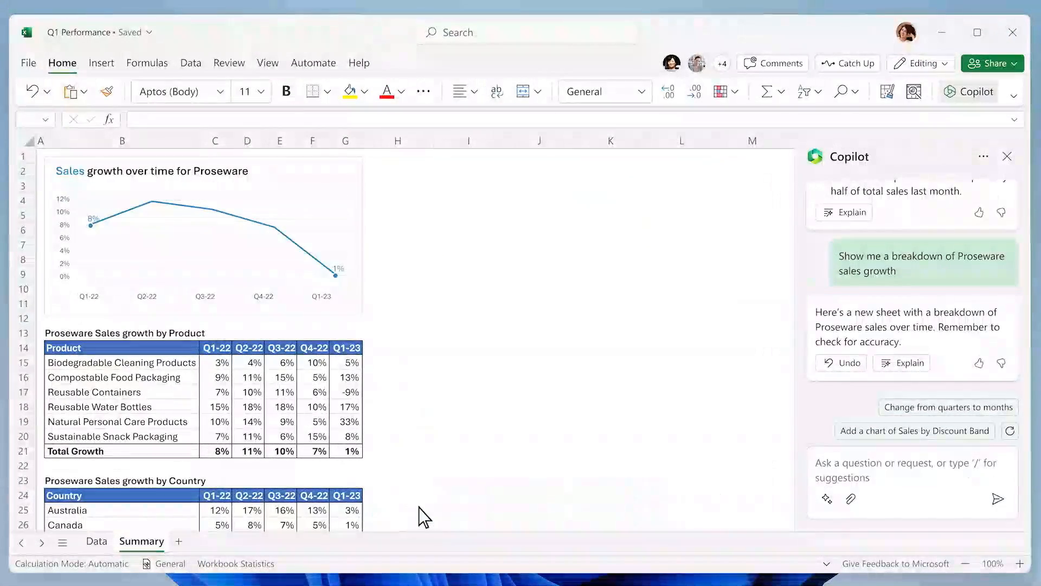
pyautogui.moveTo(947, 506)
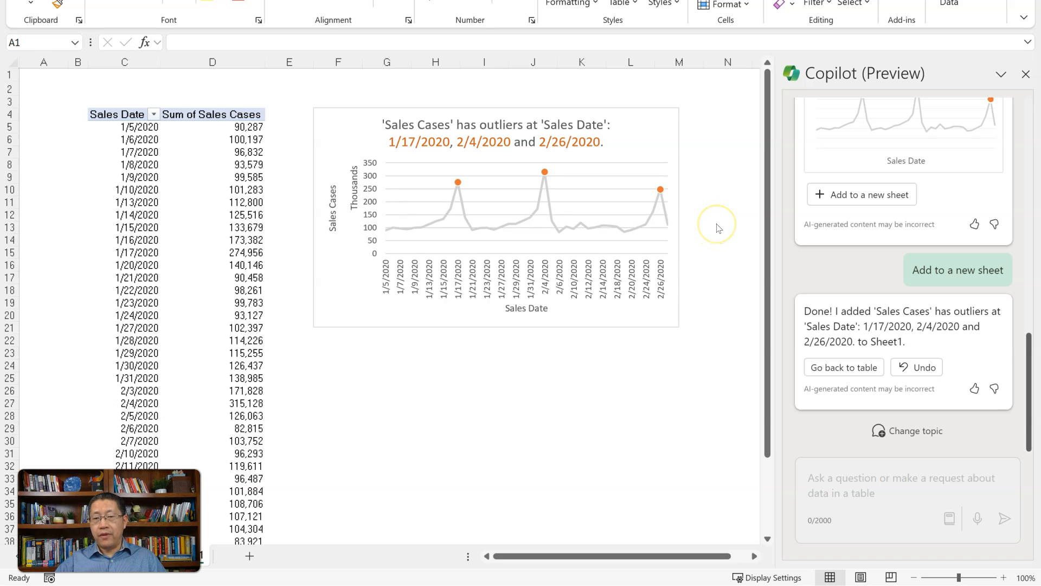
pyautogui.moveTo(718, 230)
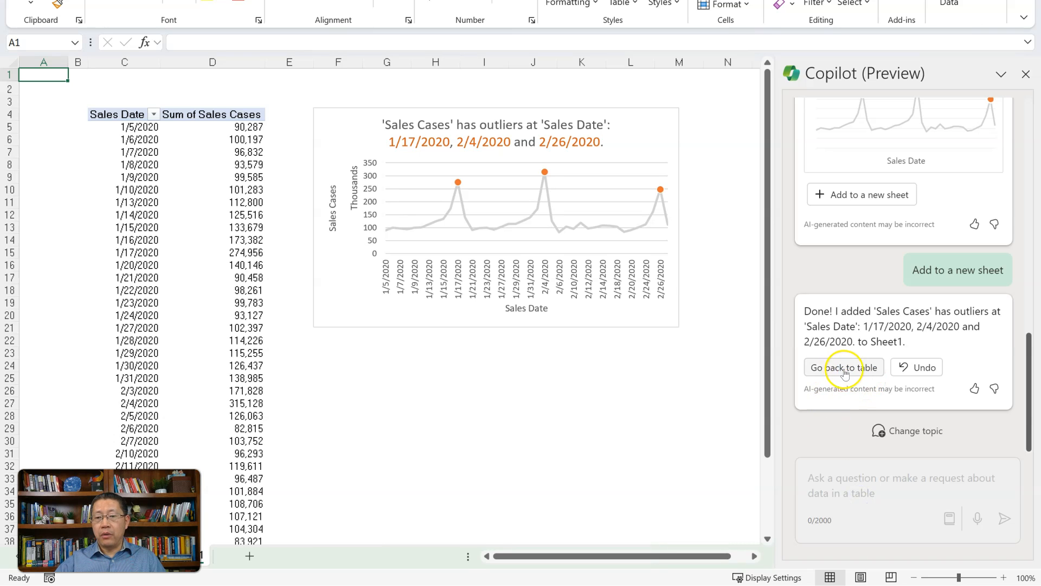
# Step: Return to the sales table and ask Copilot 'Show me a breakdown of the sales growth.'
pyautogui.click(844, 367)
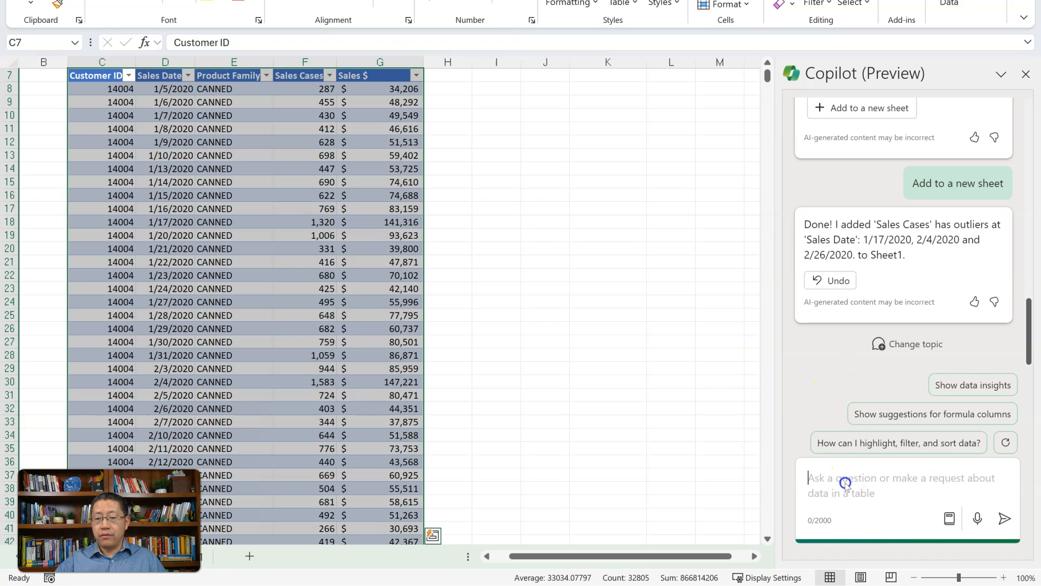
pyautogui.write('Show me a breakdown of the sales growth.')
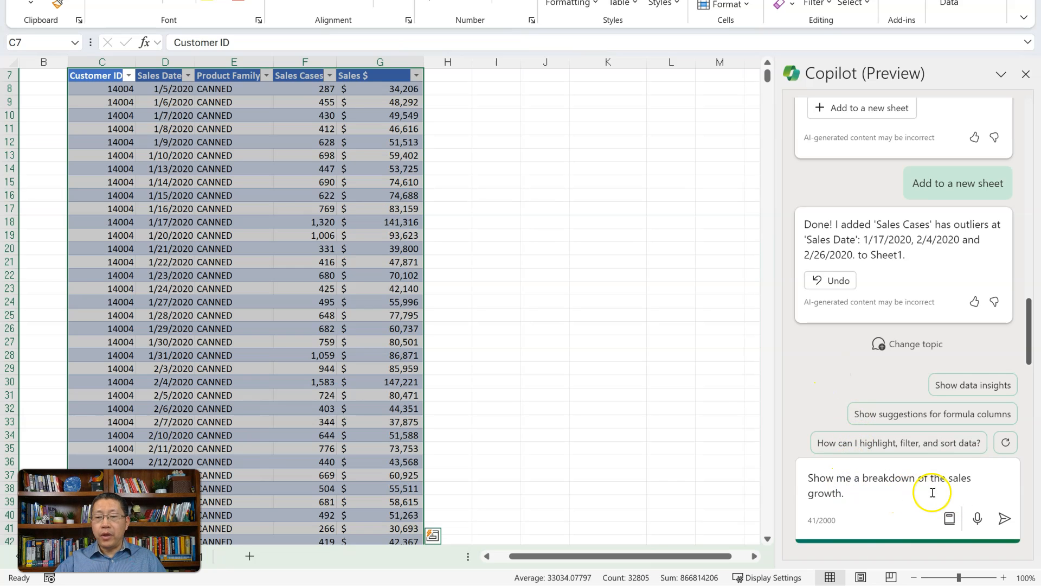
pyautogui.moveTo(1009, 518)
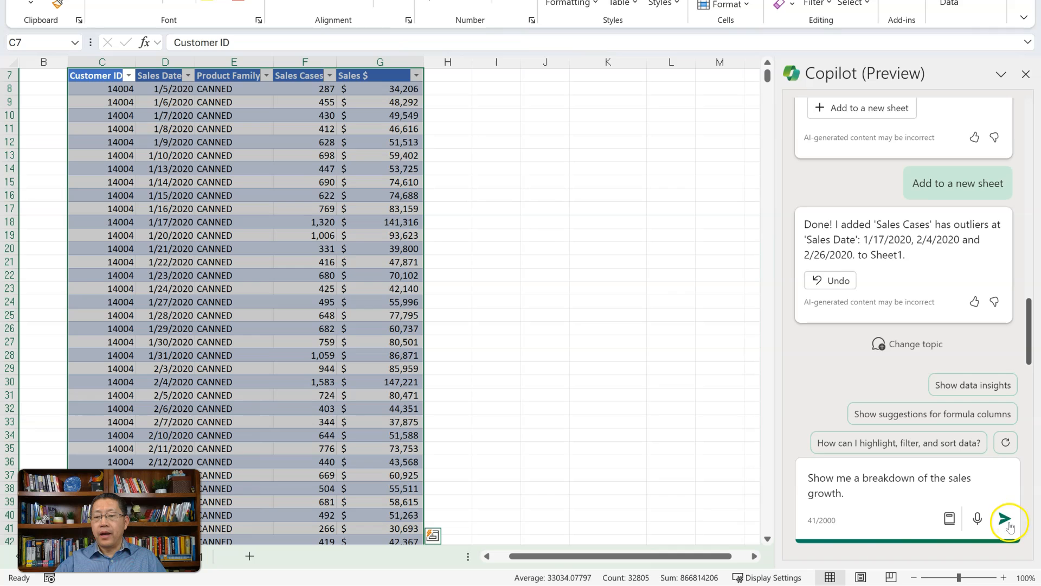
pyautogui.click(1011, 522)
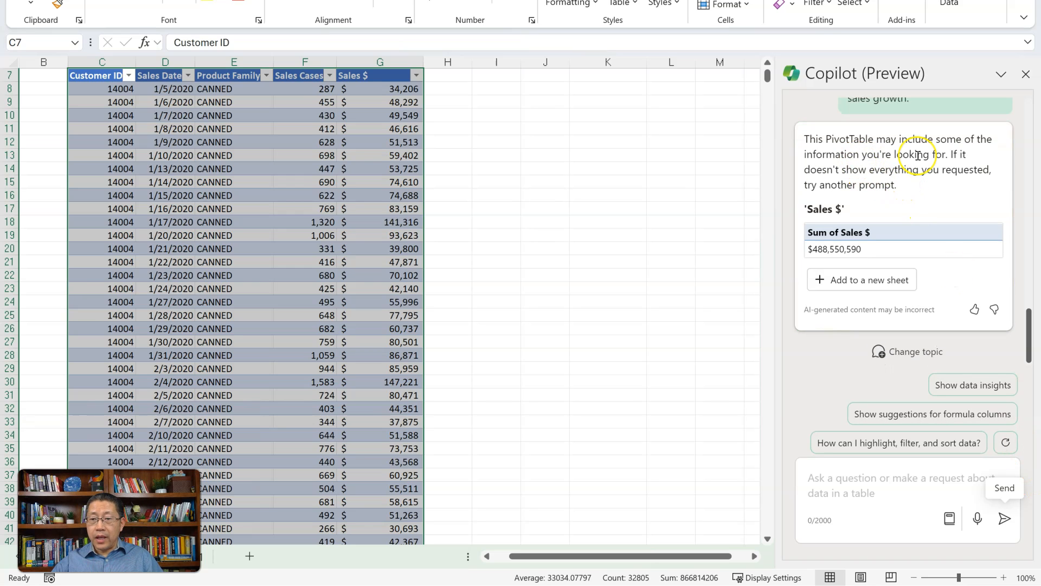
pyautogui.moveTo(864, 232)
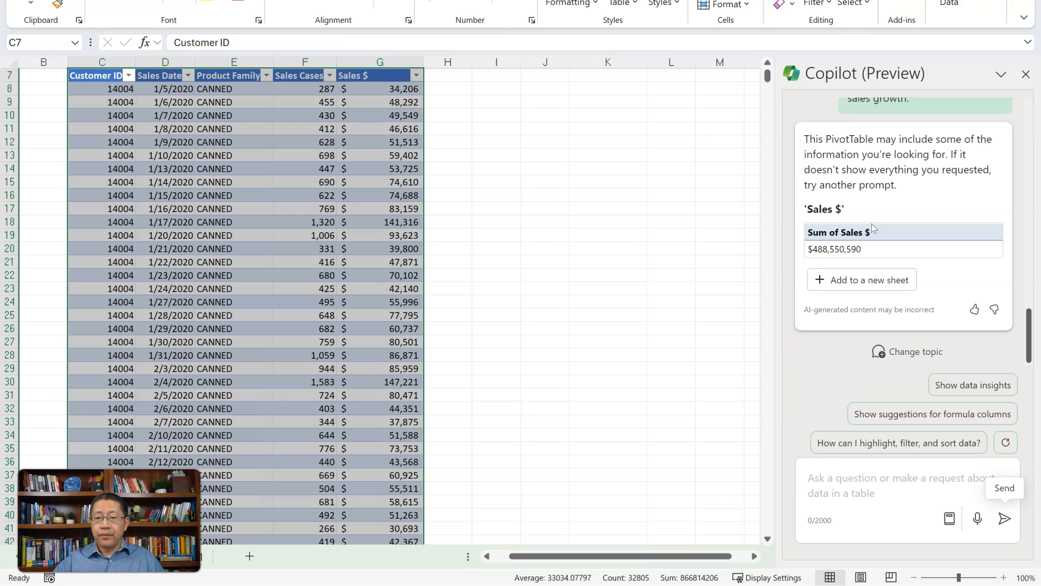
pyautogui.moveTo(877, 484)
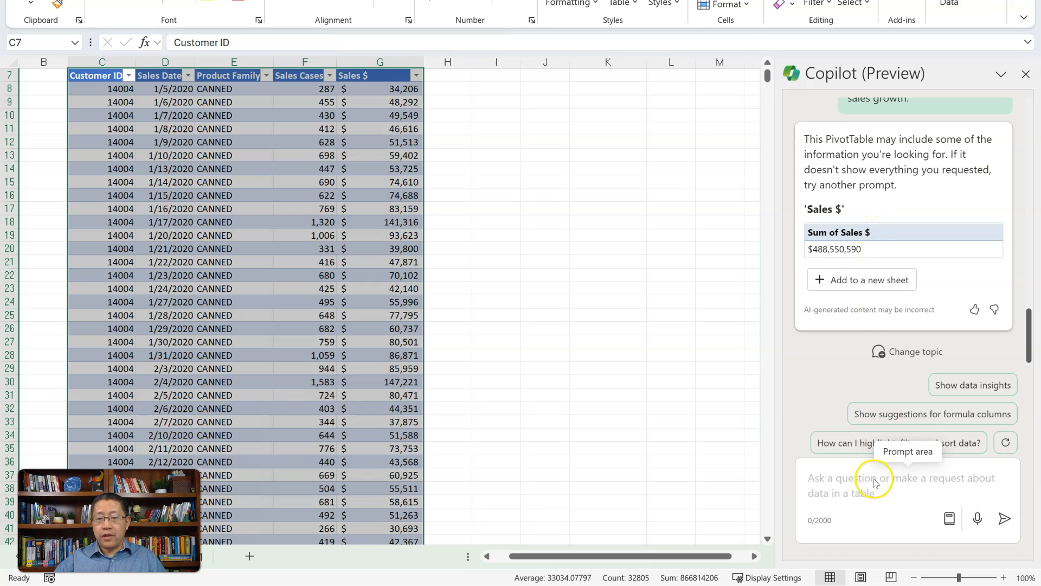
# Step: Ask Copilot 'How did the sales change over time?' to get a Sales $ by Sales Date chart
pyautogui.write('How did the sales change over time?')
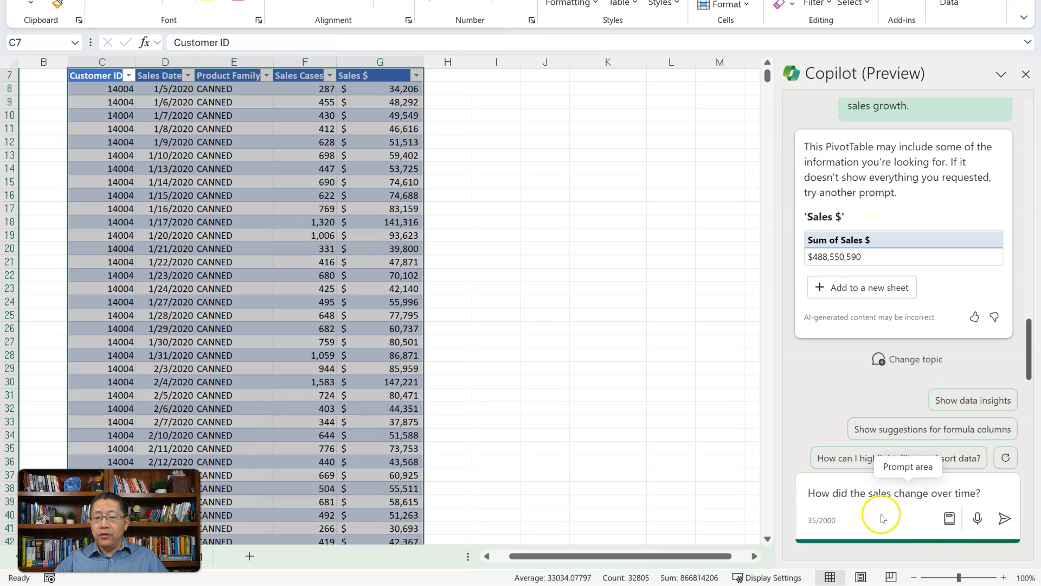
pyautogui.moveTo(898, 515)
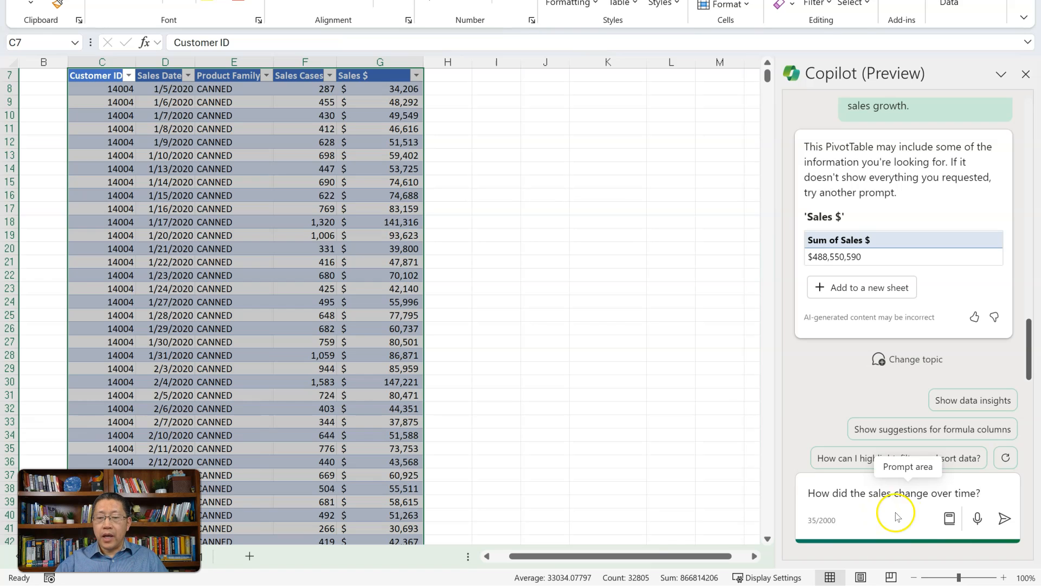
pyautogui.click(1004, 518)
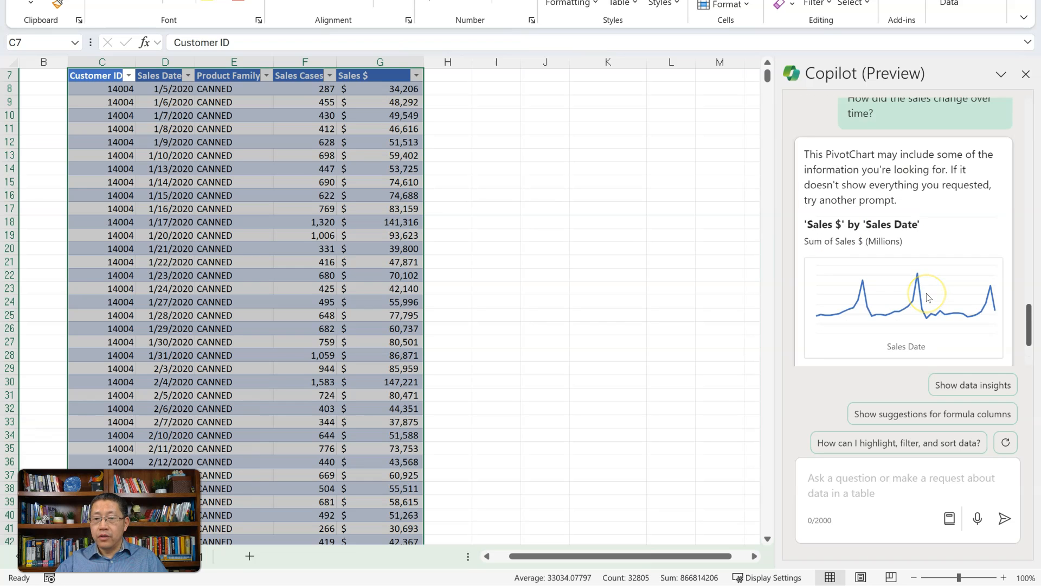
pyautogui.moveTo(879, 237)
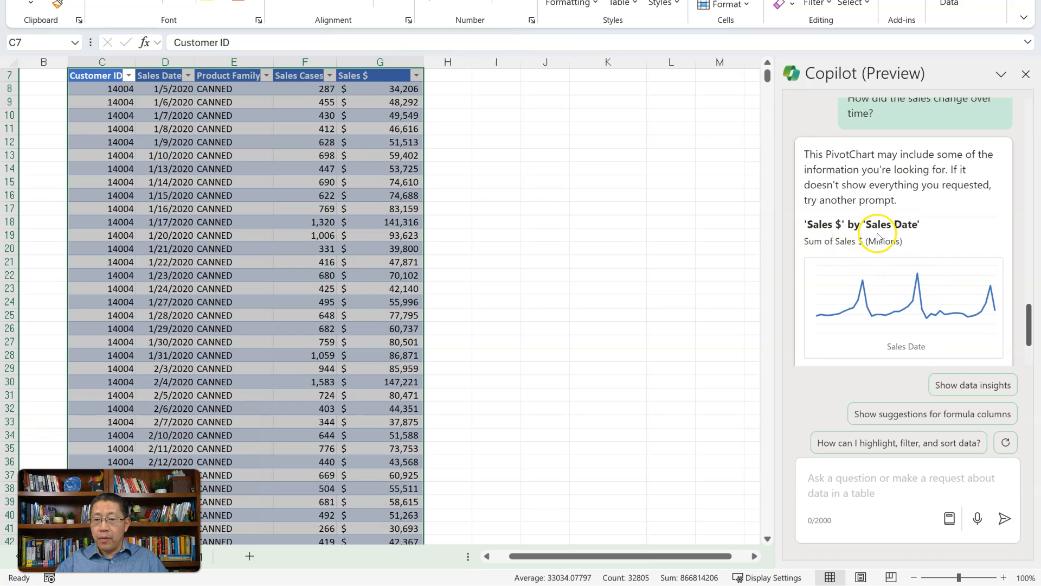
pyautogui.moveTo(961, 336)
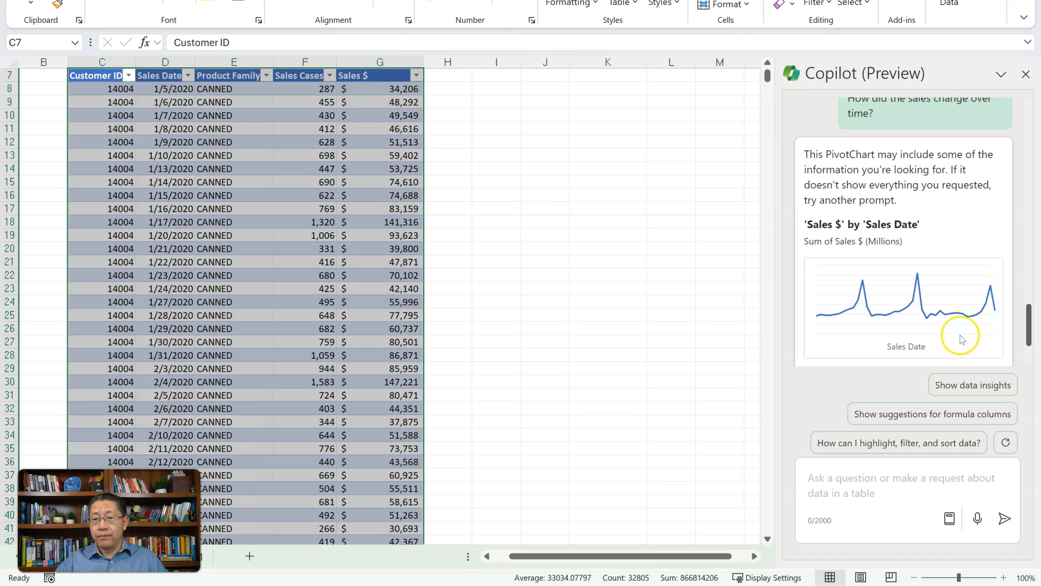
pyautogui.moveTo(945, 337)
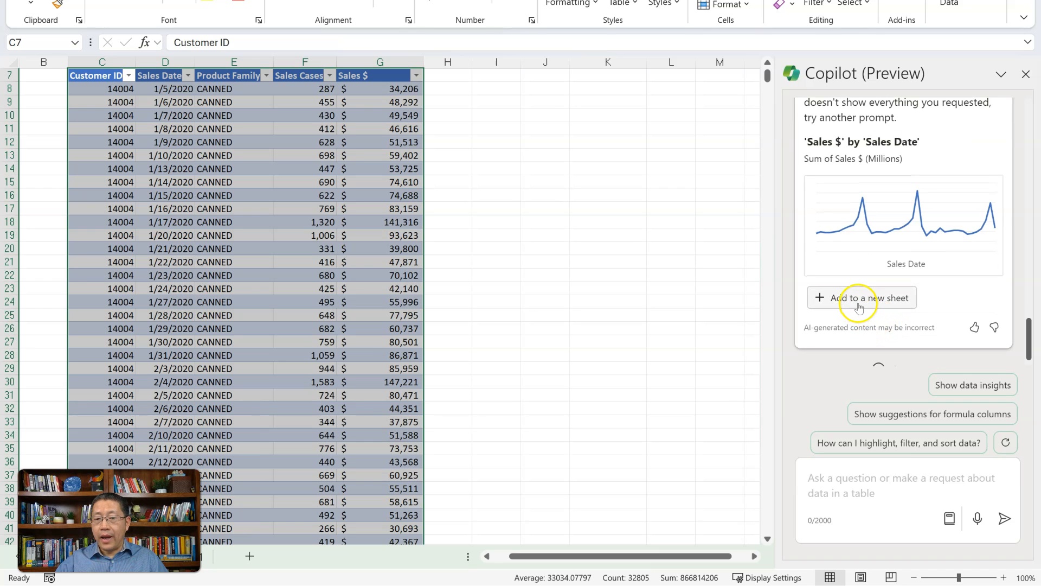
# Step: Add the Sales $ by Sales Date PivotTable and line chart to a new sheet, Sheet2
pyautogui.click(861, 298)
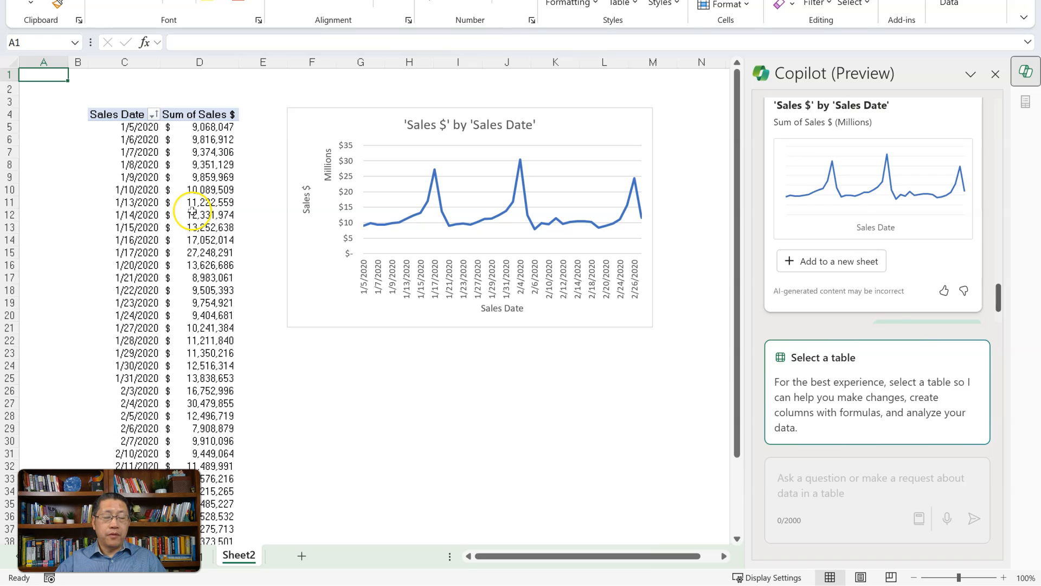
pyautogui.click(831, 260)
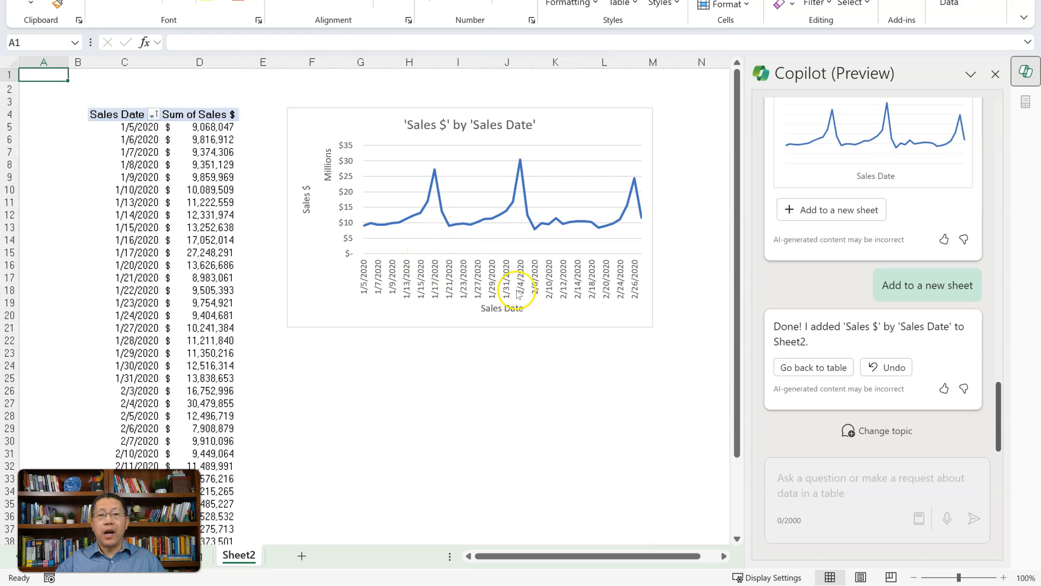
pyautogui.moveTo(516, 293)
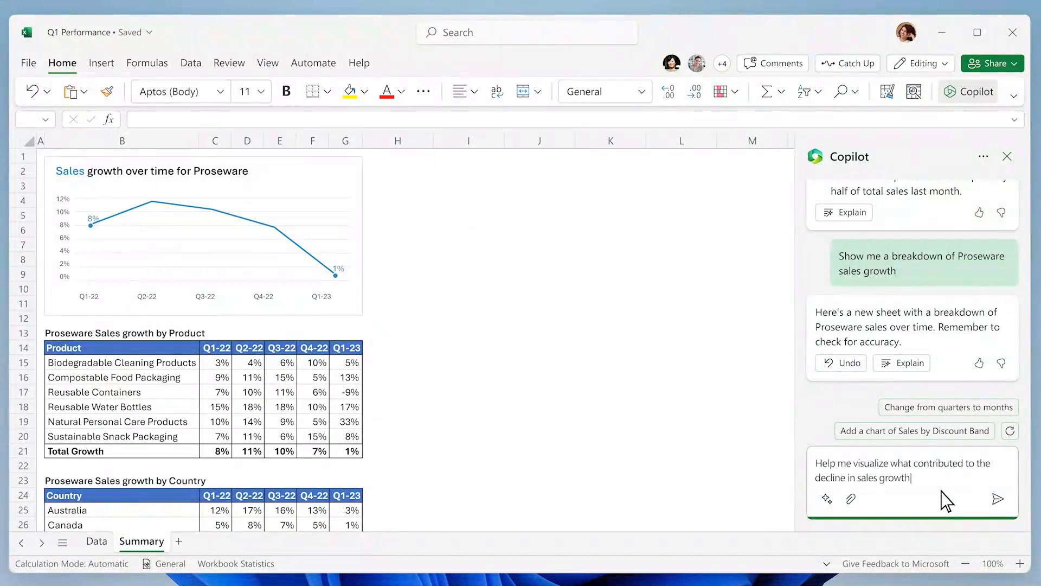
pyautogui.click(998, 499)
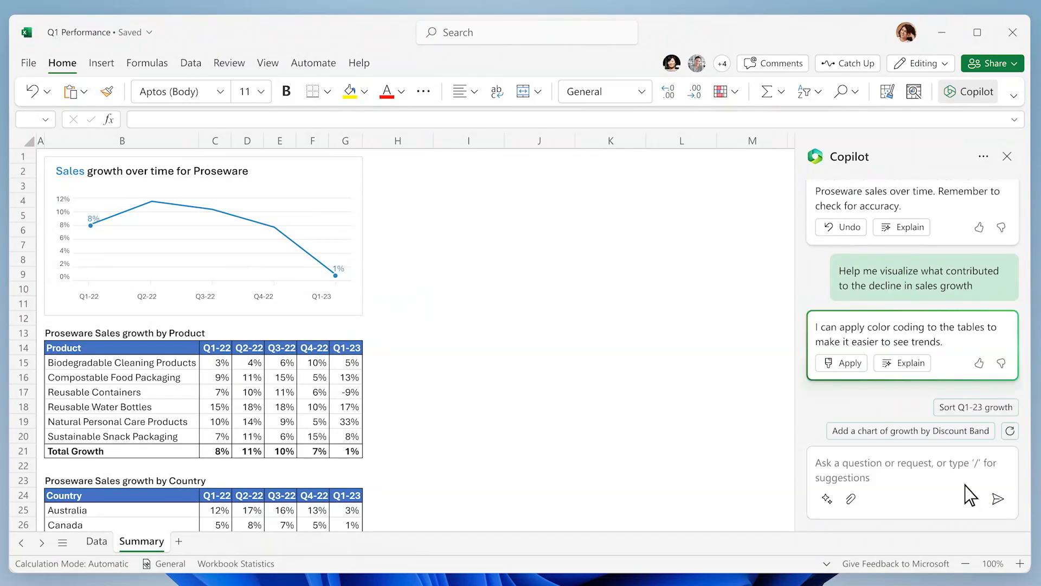
pyautogui.click(842, 362)
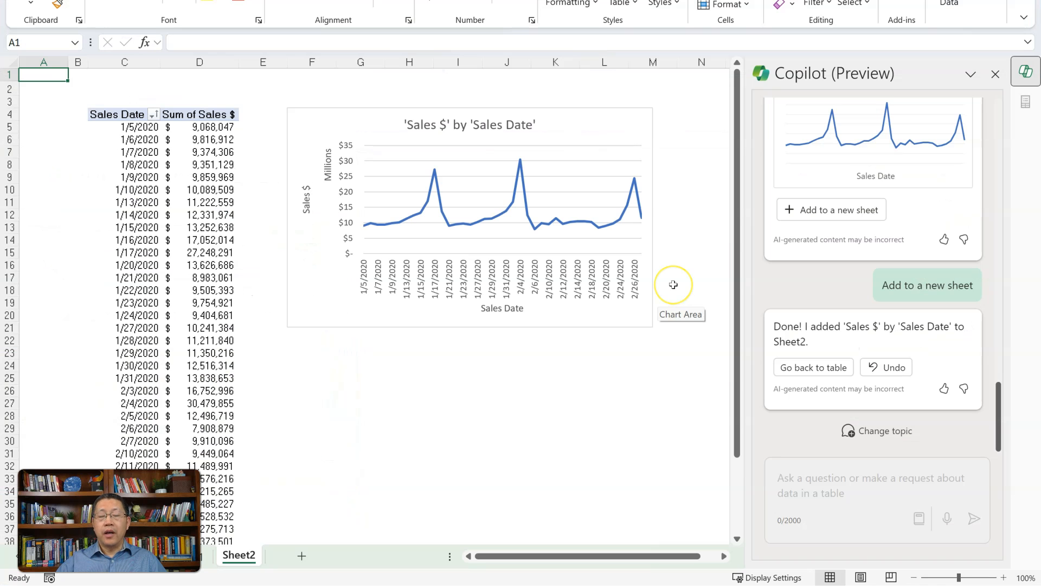
pyautogui.moveTo(722, 275)
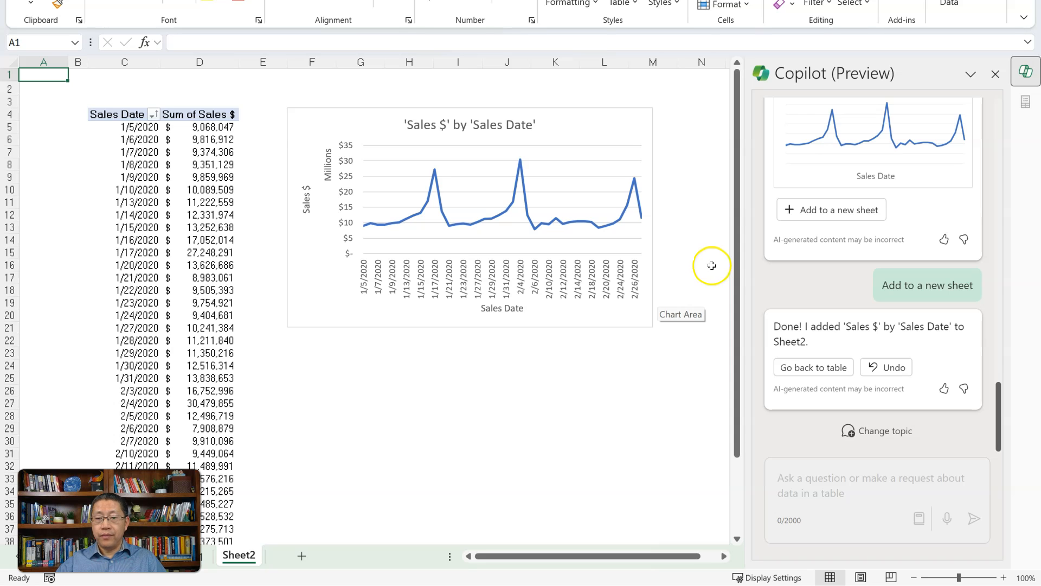
# Step: Return to the sales table and ask Copilot what contributed to the Sales $ change
pyautogui.click(814, 366)
pyautogui.write('Help me visualize what contributed to the sales $ change.')
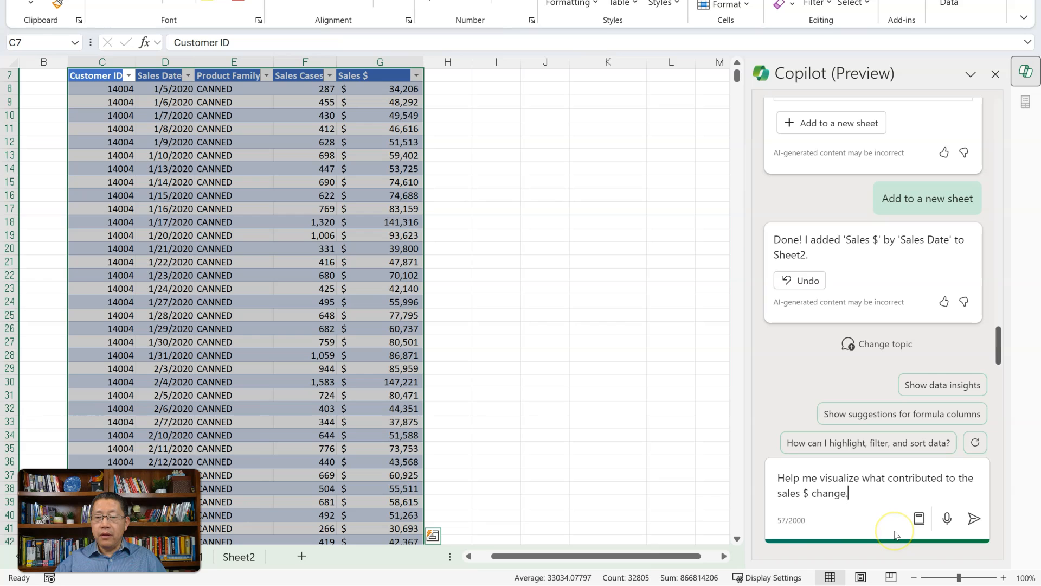
pyautogui.moveTo(884, 521)
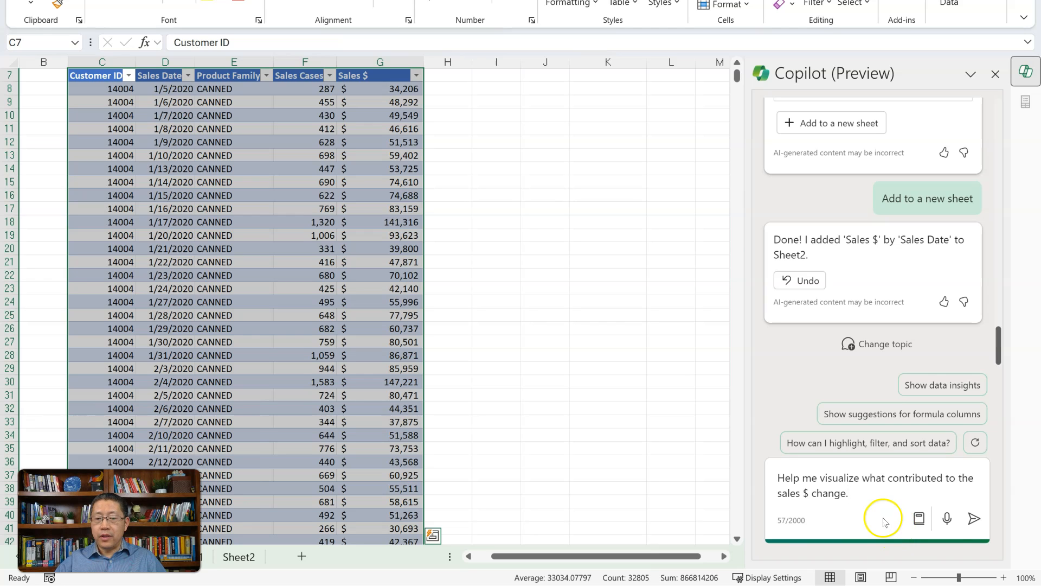
pyautogui.moveTo(979, 529)
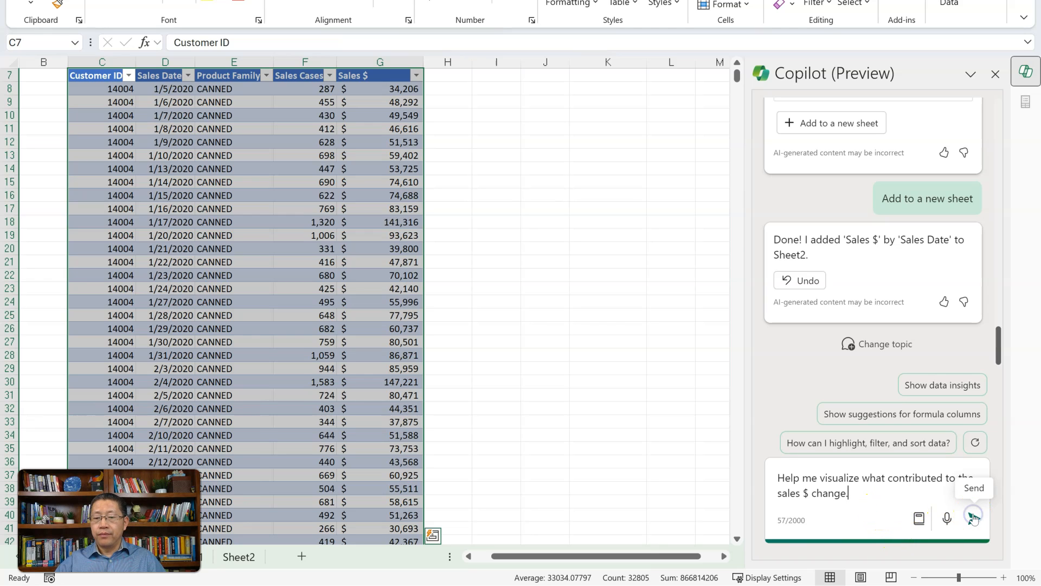
pyautogui.click(975, 514)
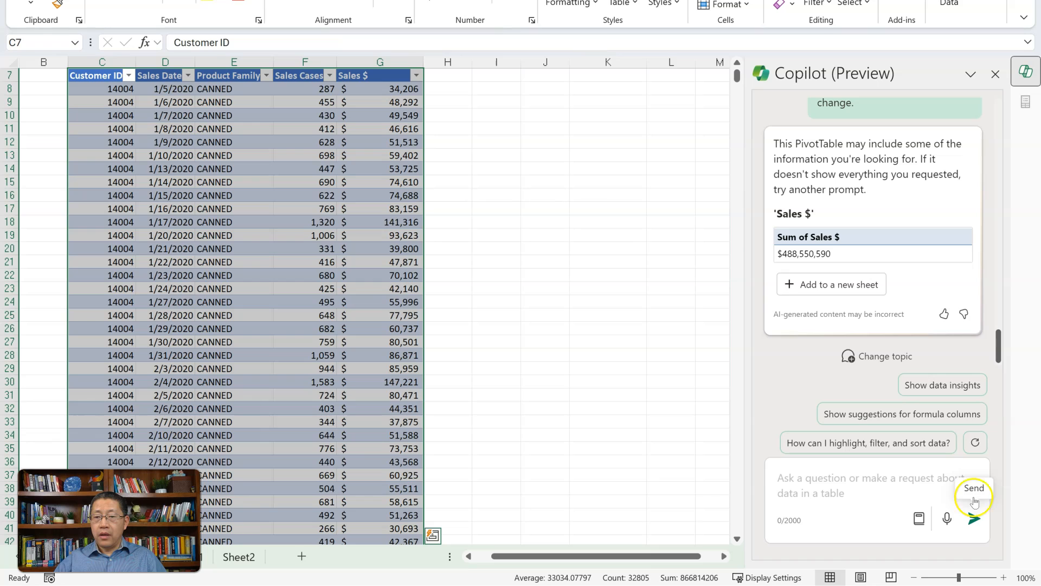
pyautogui.moveTo(880, 188)
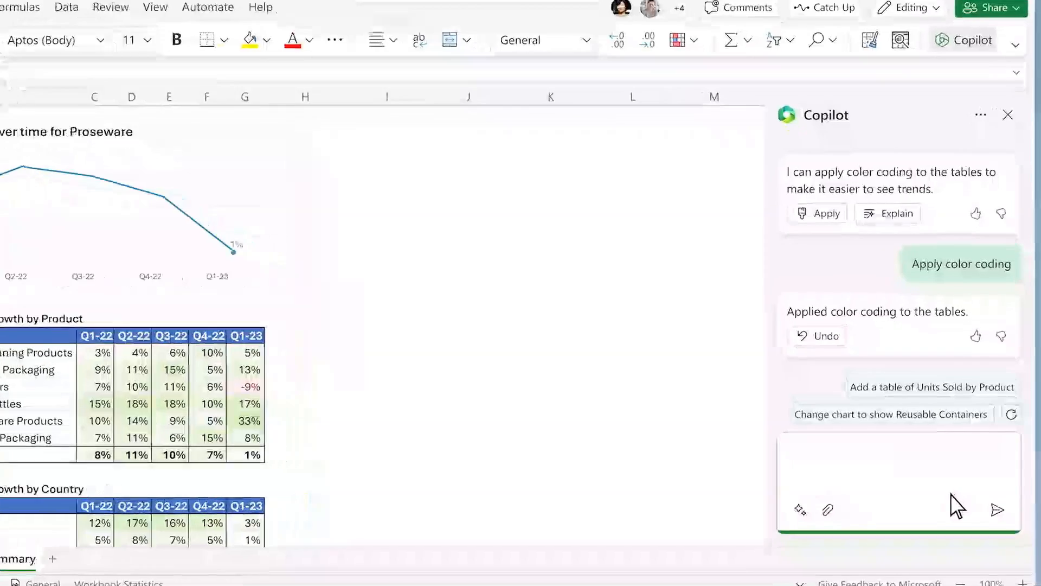
# Step: Ask Copilot what if Reusable Containers had maintained prior growth and create the model
pyautogui.write('What would have happened if Reusable Containers had maintained the pr')
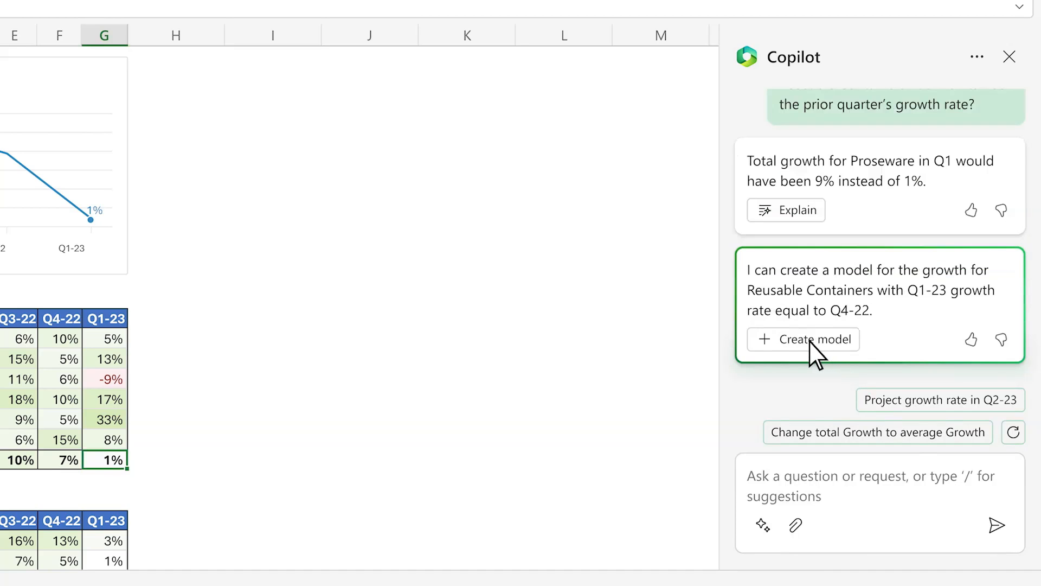
pyautogui.click(814, 340)
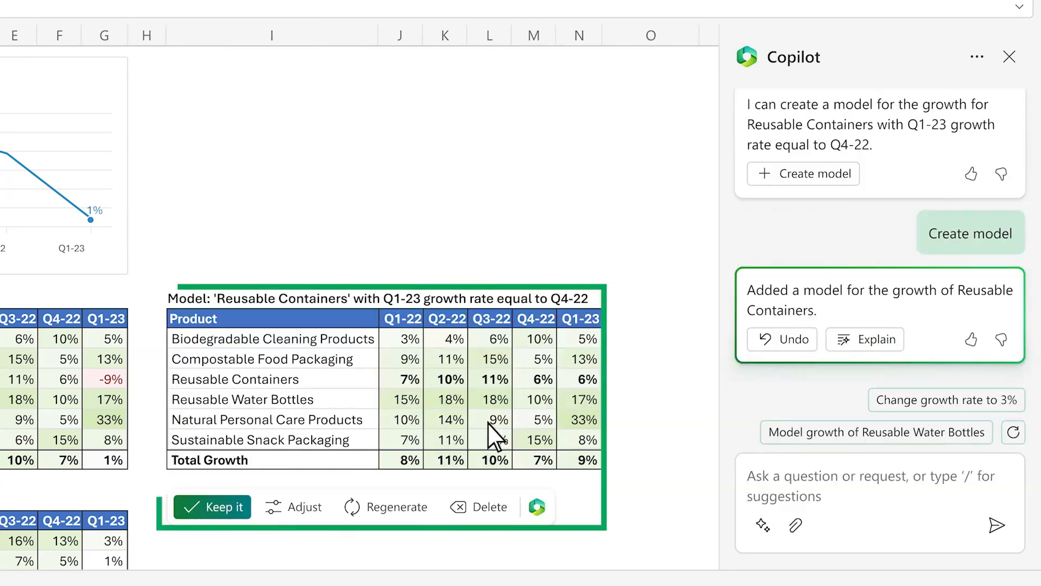
pyautogui.click(211, 507)
pyautogui.write('Show me the impact this would have had on the growth sales trends for Proseware')
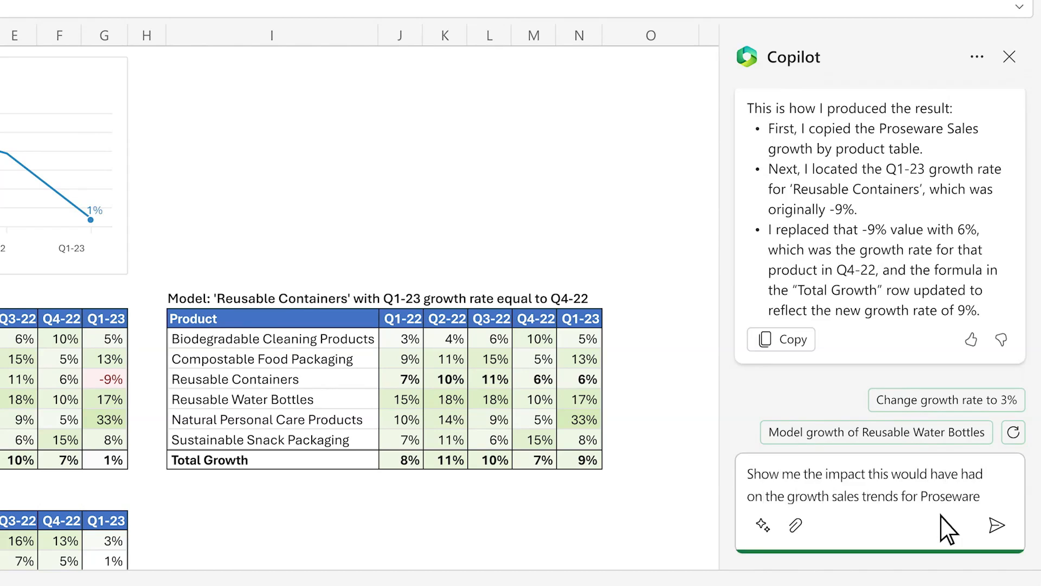
# Step: Add Copilot's projected growth trend chart for Reusable Containers to the grid
pyautogui.click(996, 526)
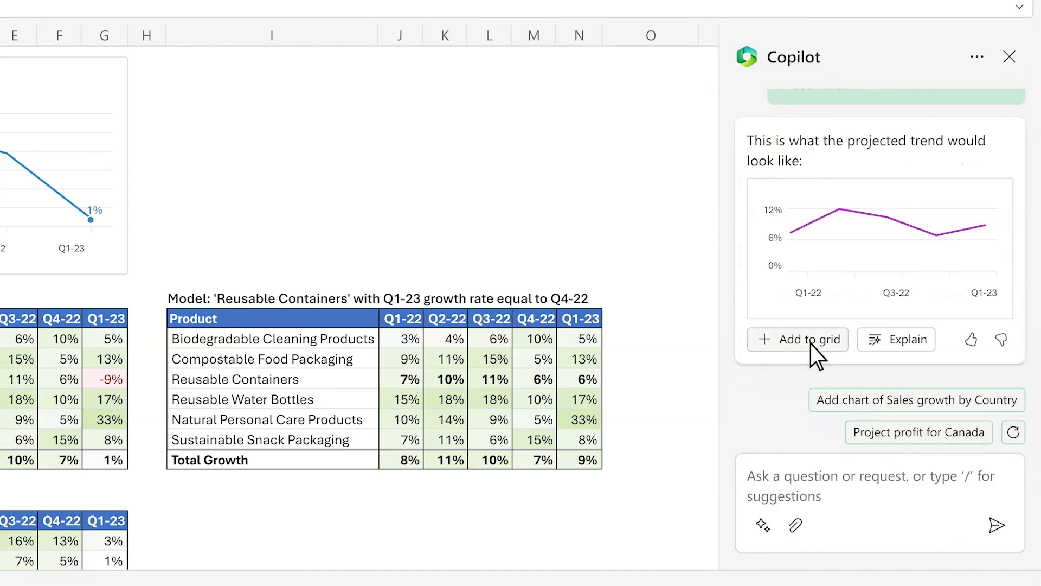
pyautogui.click(805, 339)
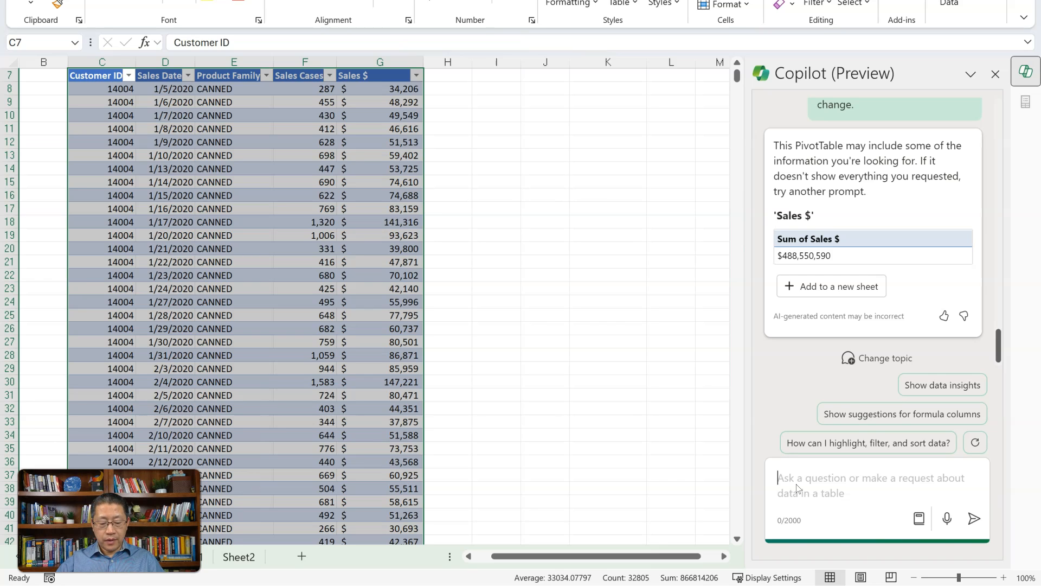
# Step: Ask Copilot what would have happened if Frozen had the same growth rate as Fresh
pyautogui.write('What would have happened if Frozen product family had the same growth rate as Fresh product family?')
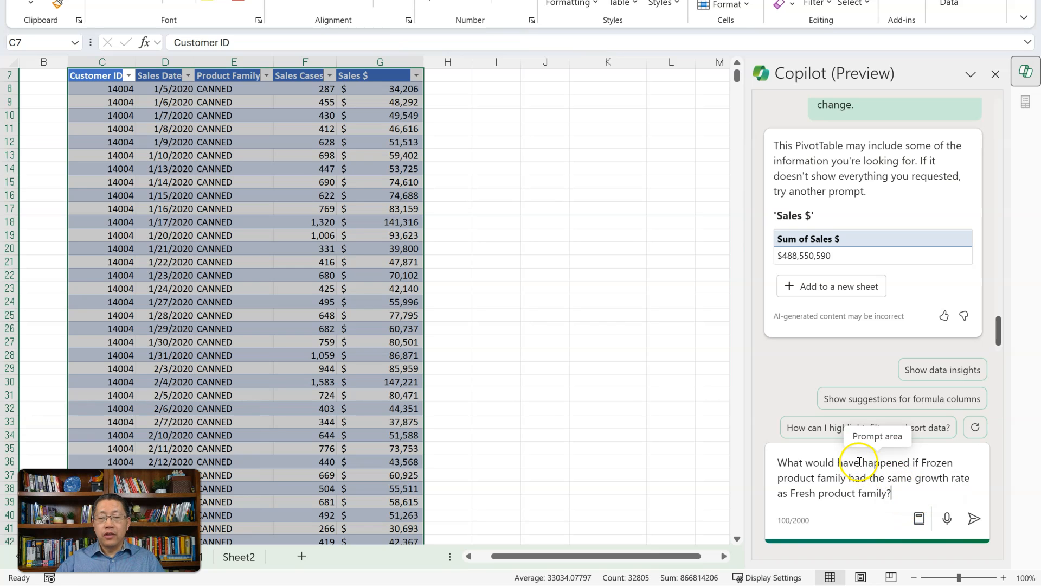
pyautogui.moveTo(874, 467)
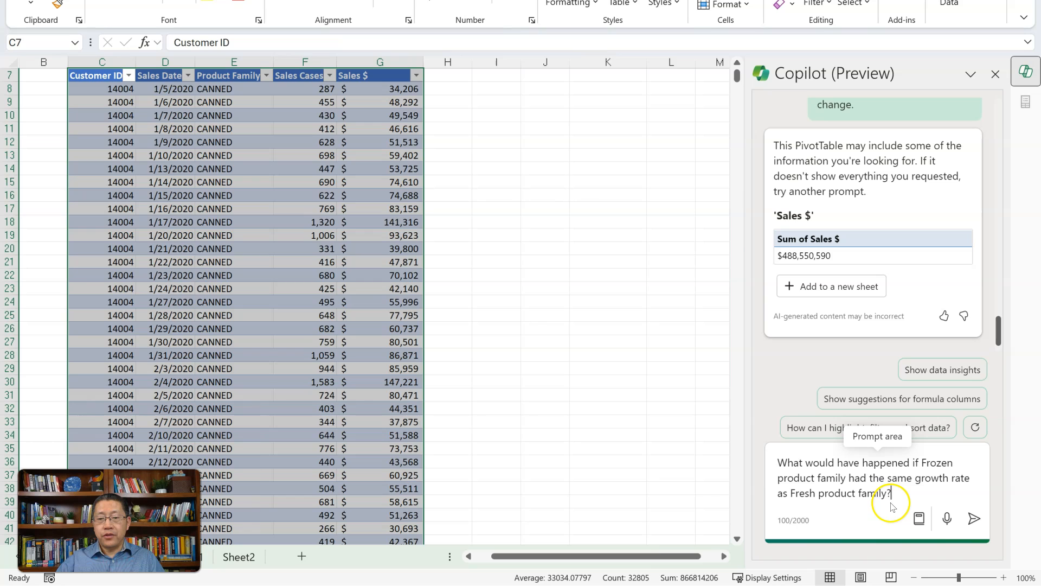
pyautogui.moveTo(905, 493)
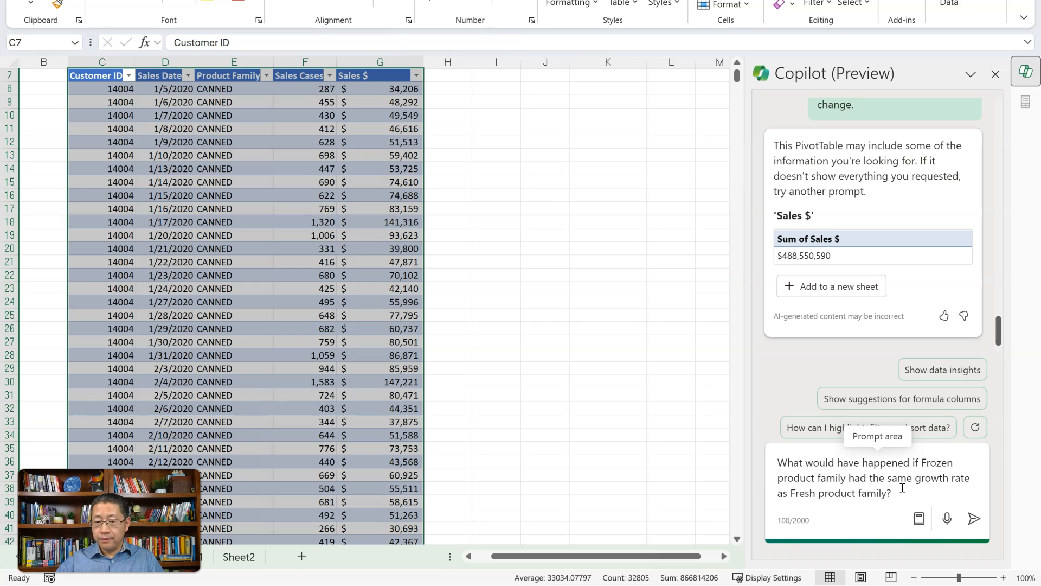
pyautogui.click(974, 518)
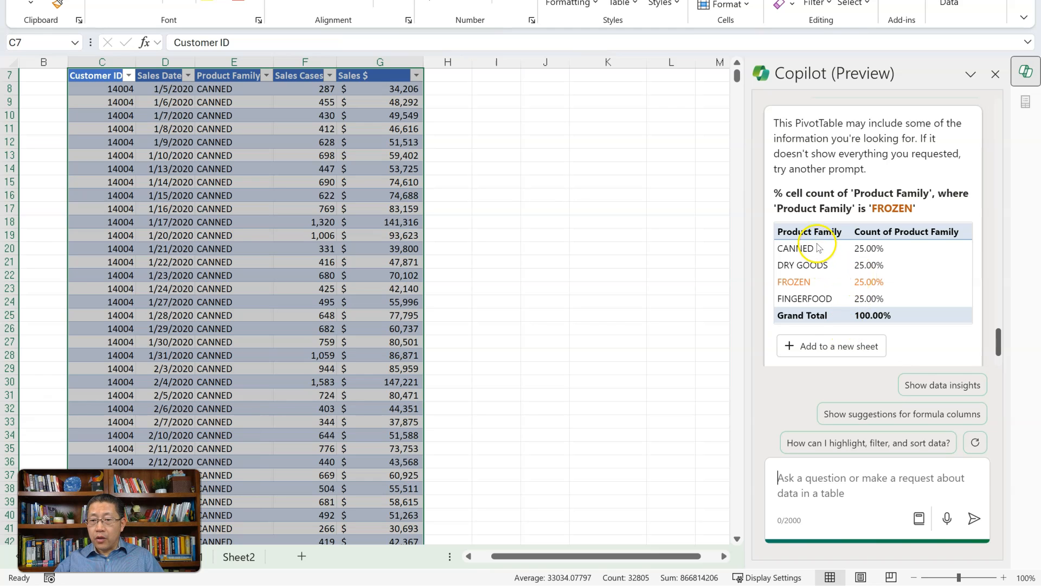
pyautogui.moveTo(889, 308)
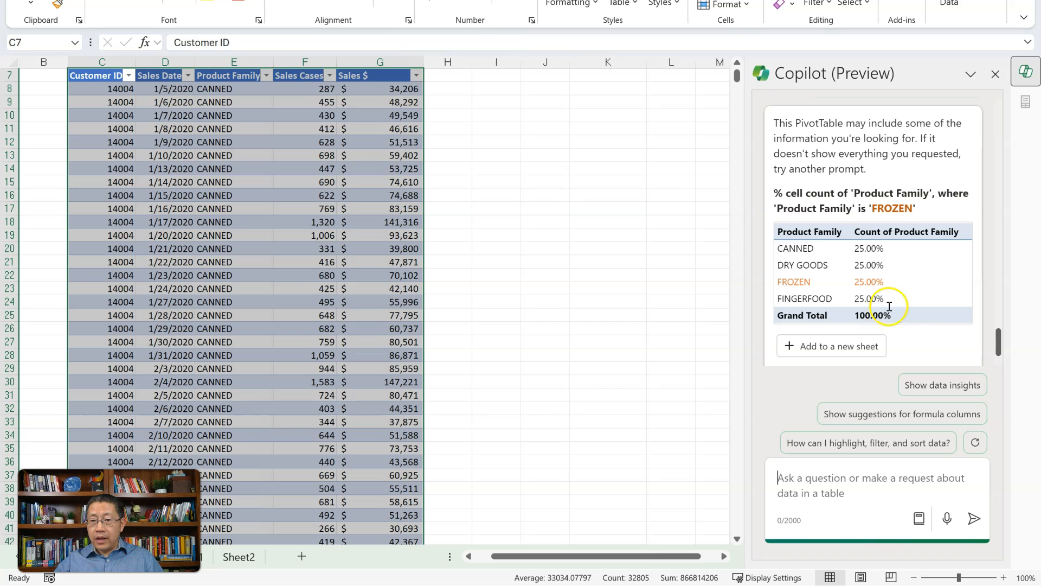
pyautogui.moveTo(876, 249)
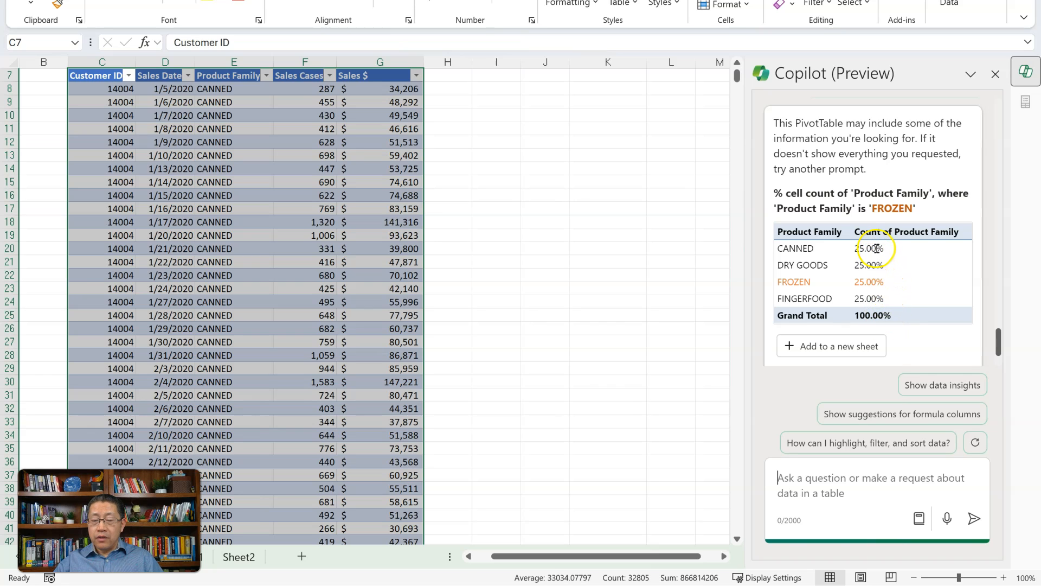
pyautogui.moveTo(941, 247)
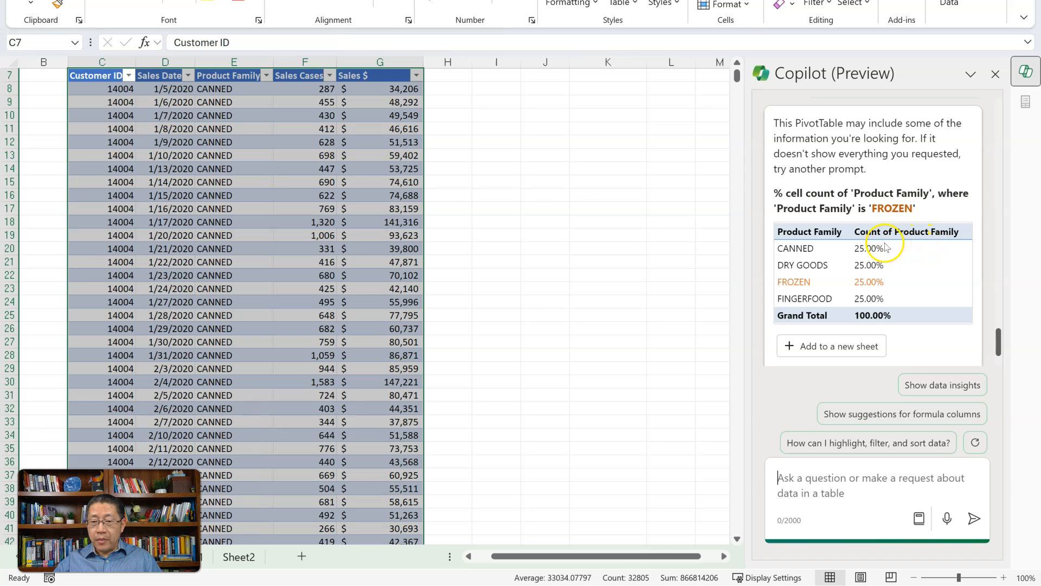
pyautogui.moveTo(883, 295)
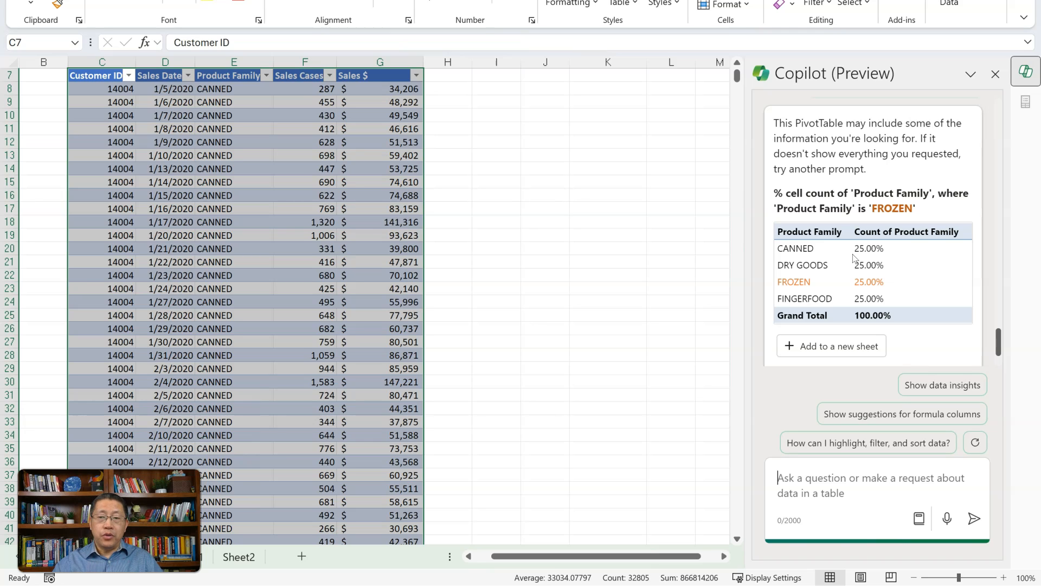
pyautogui.moveTo(786, 384)
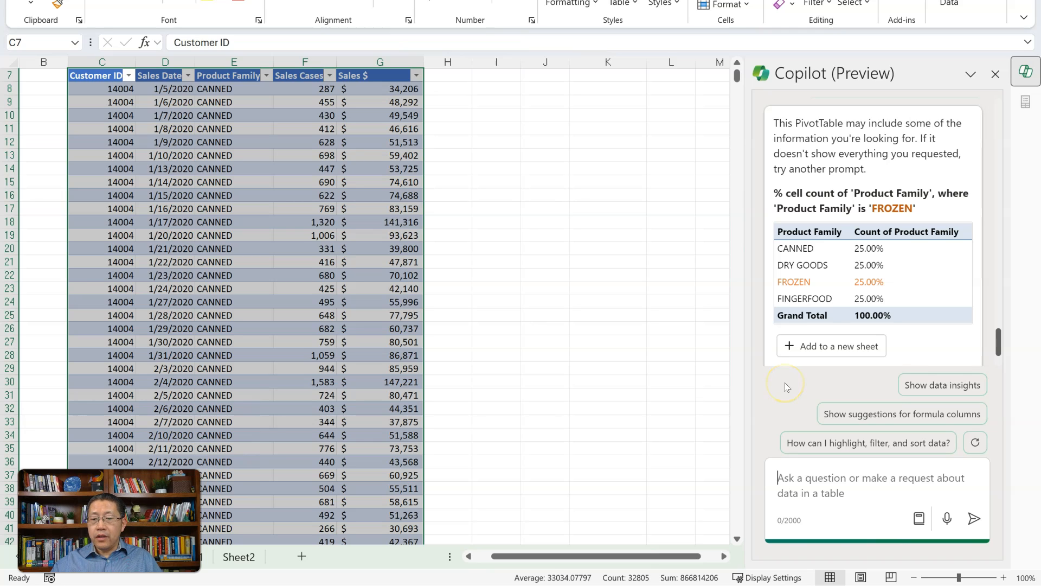
pyautogui.moveTo(902, 405)
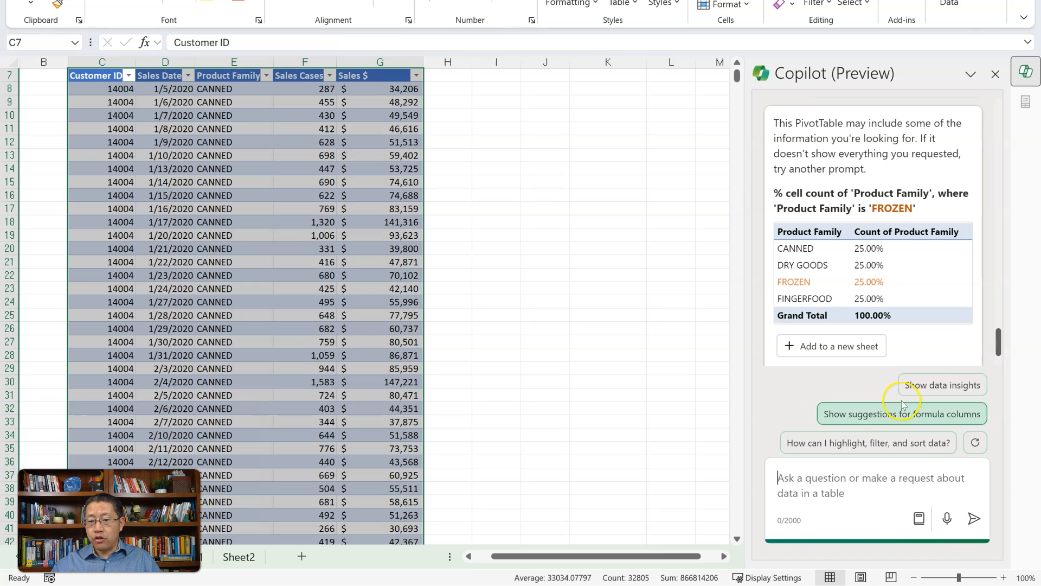
pyautogui.moveTo(920, 435)
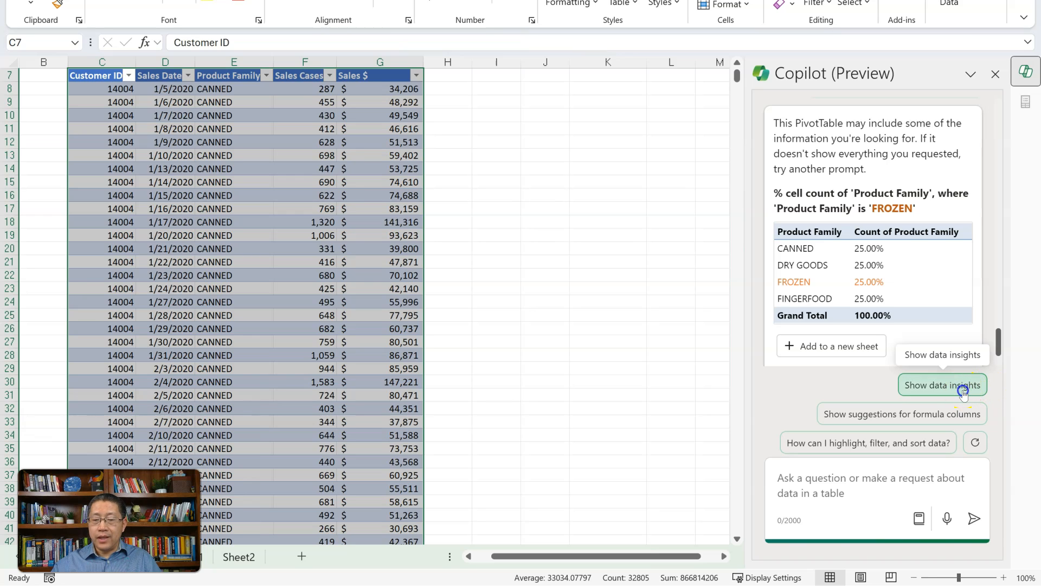
# Step: Request data insights from Copilot, returning a Sales Cases by Product Family PivotChart
pyautogui.click(942, 385)
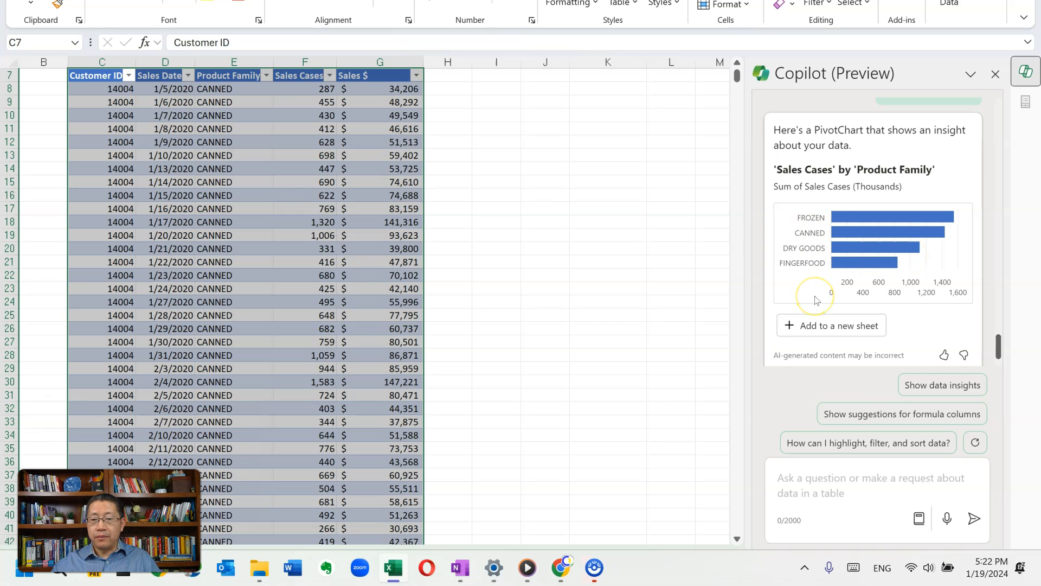
pyautogui.moveTo(818, 293)
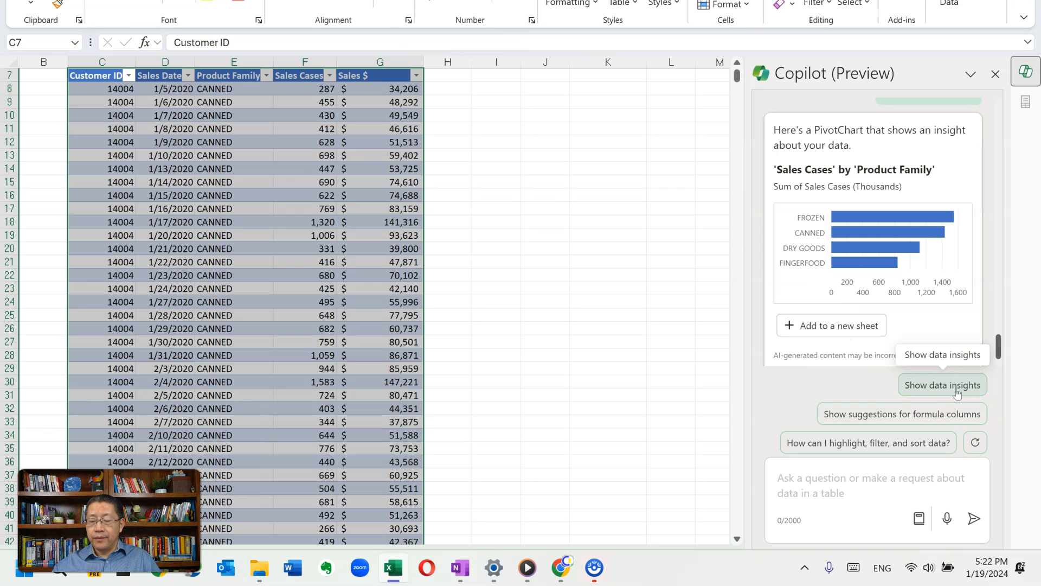
pyautogui.click(943, 385)
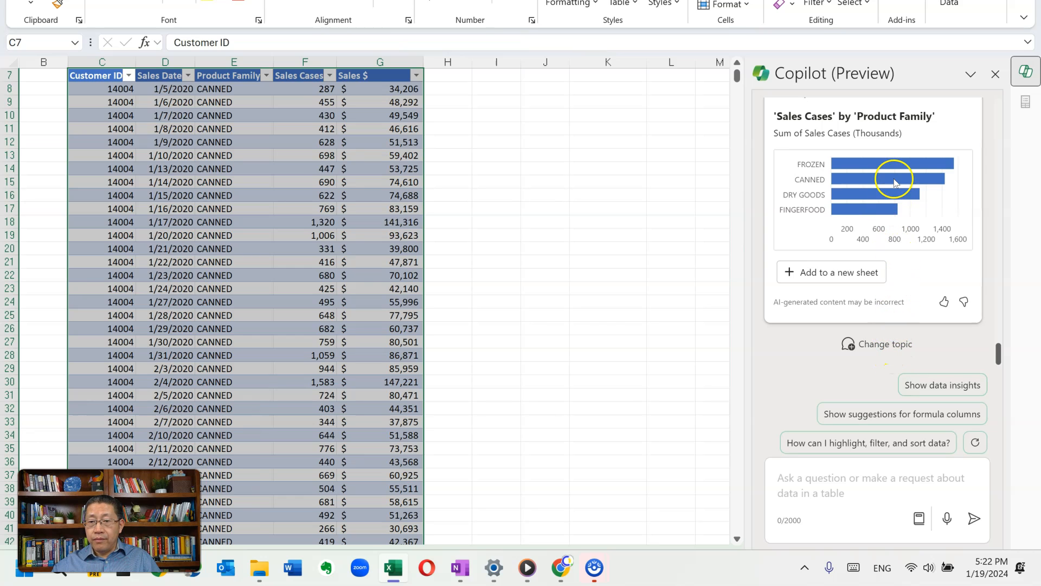
pyautogui.moveTo(879, 156)
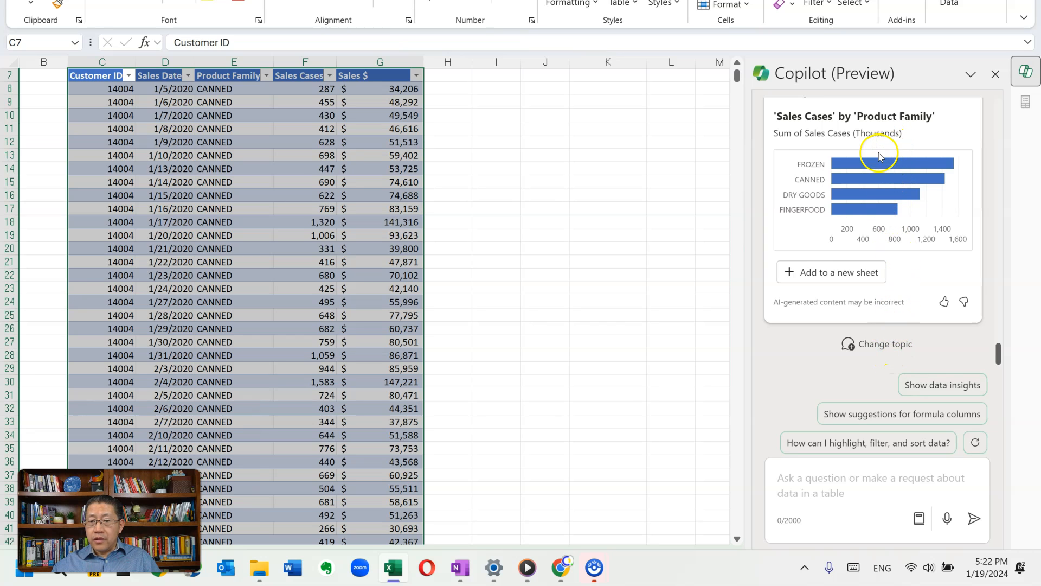
pyautogui.moveTo(846, 127)
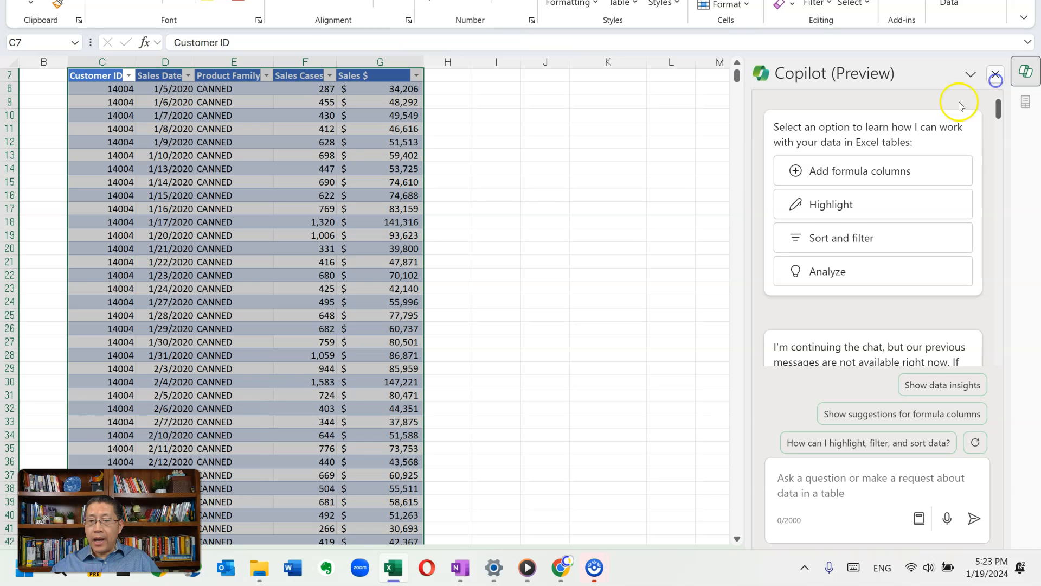
pyautogui.moveTo(830, 183)
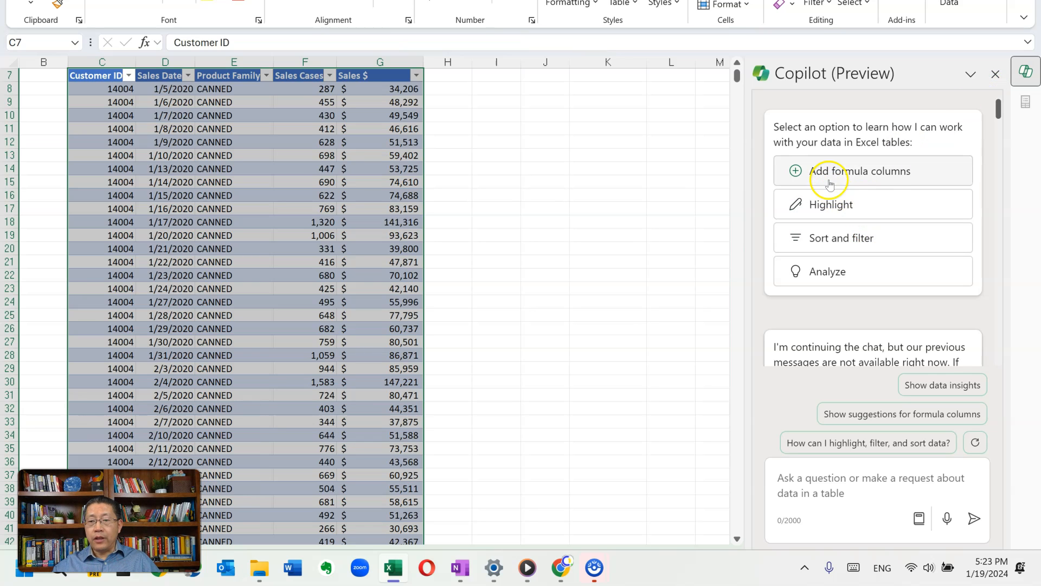
pyautogui.moveTo(874, 211)
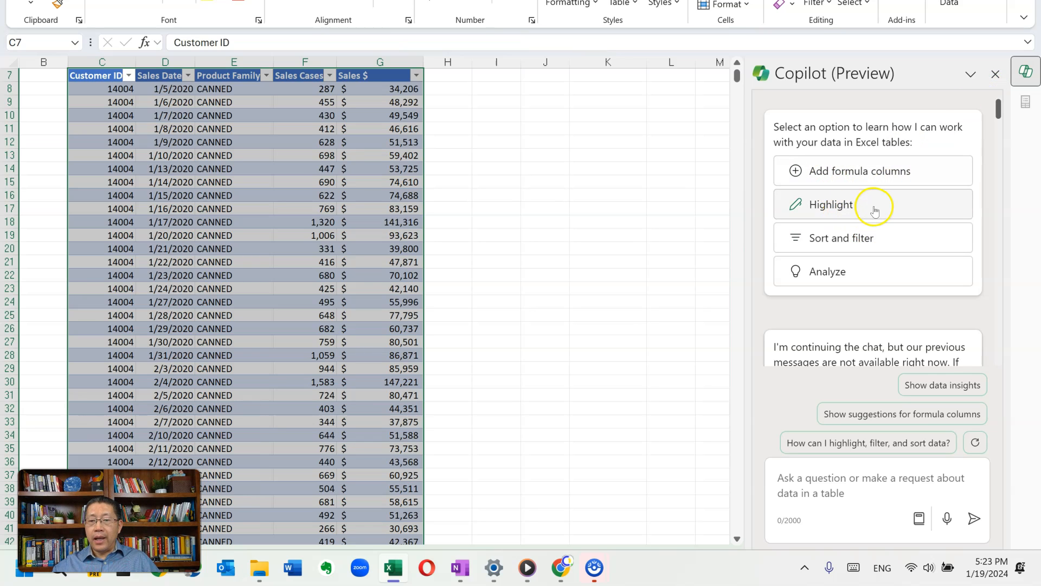
pyautogui.moveTo(867, 271)
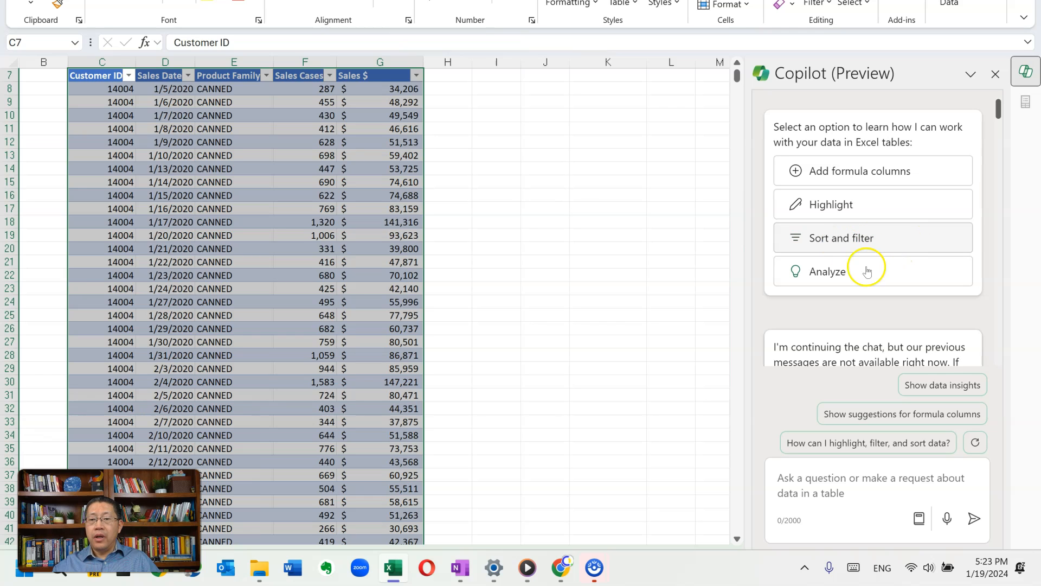
pyautogui.moveTo(864, 280)
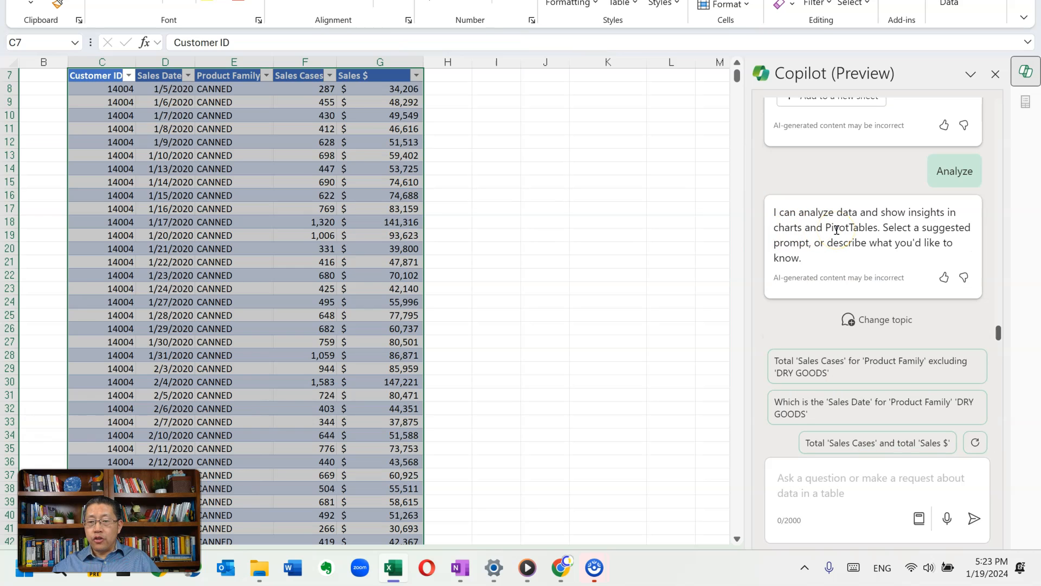
pyautogui.moveTo(860, 243)
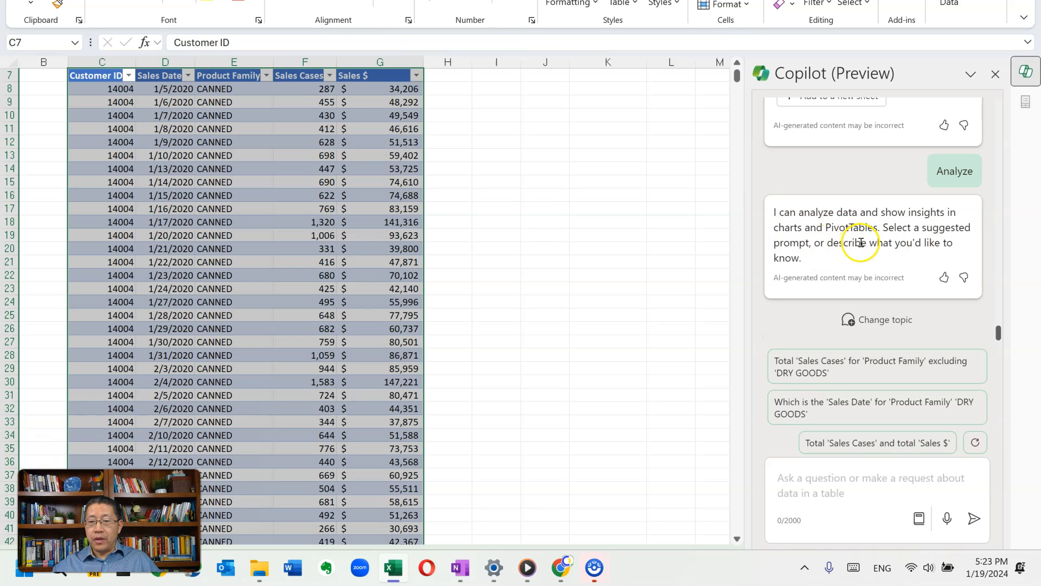
pyautogui.moveTo(801, 269)
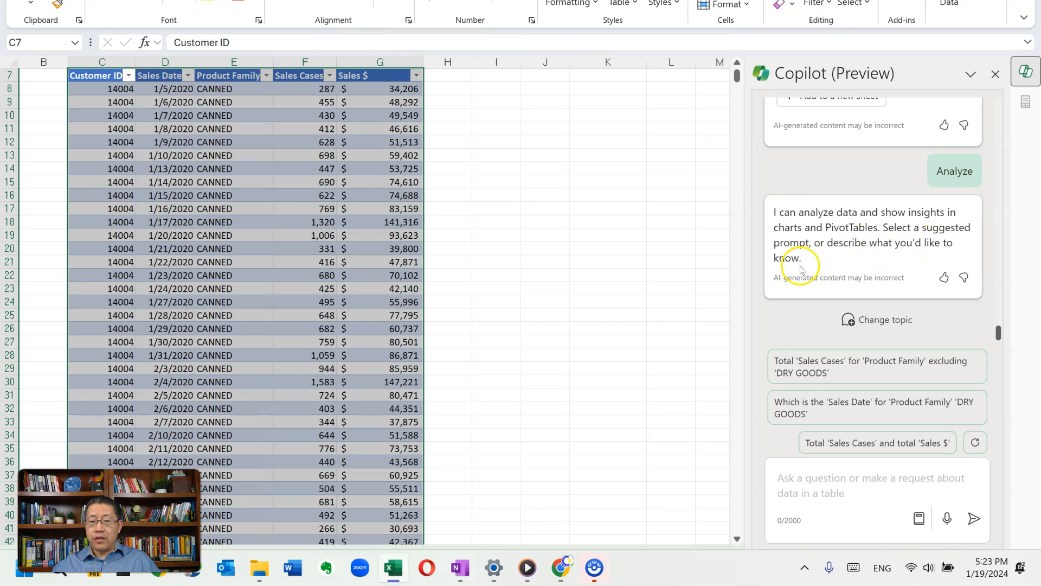
pyautogui.moveTo(948, 258)
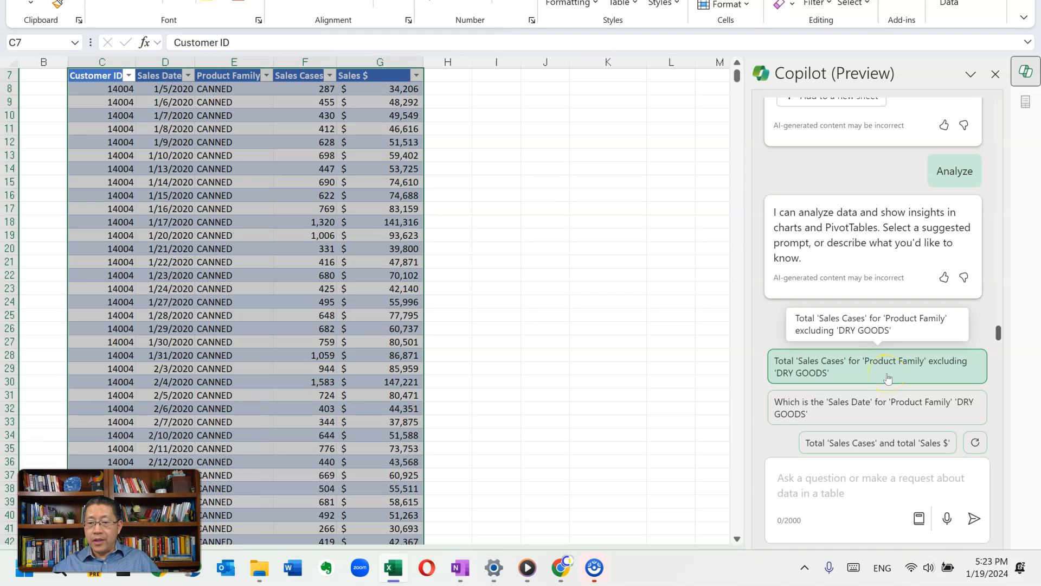
pyautogui.click(887, 375)
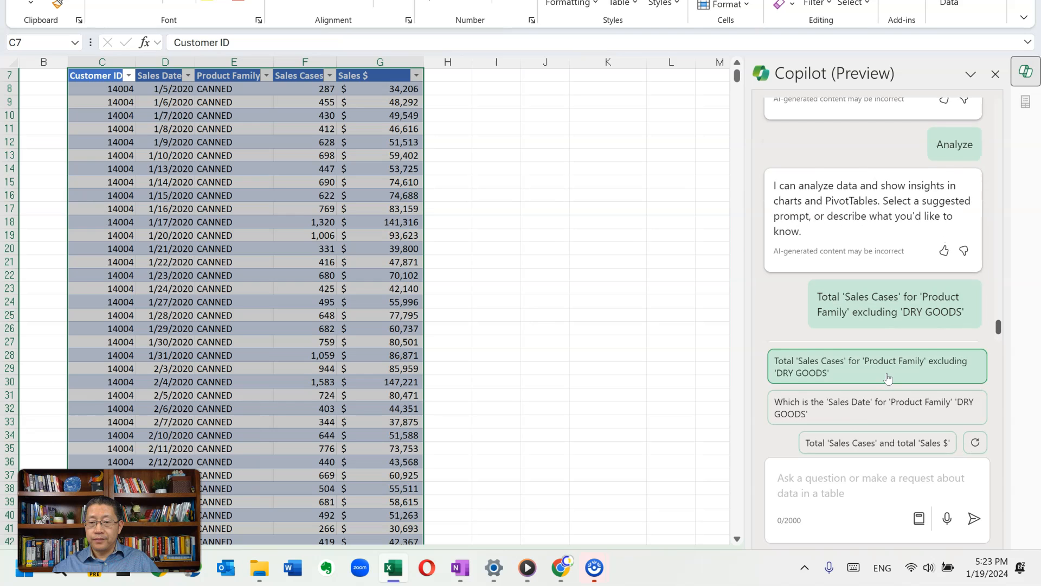
pyautogui.click(876, 366)
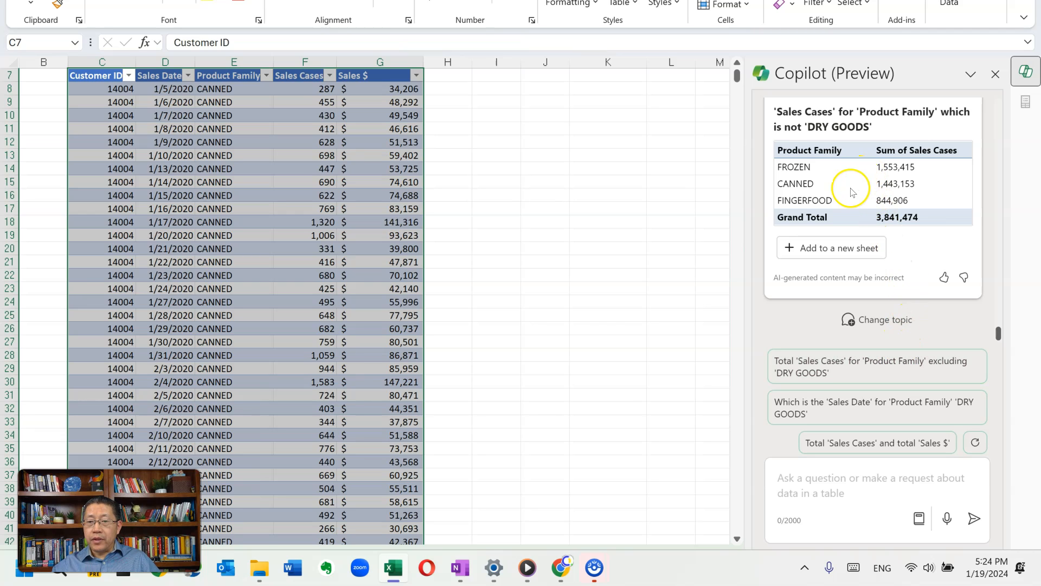
pyautogui.moveTo(804, 183)
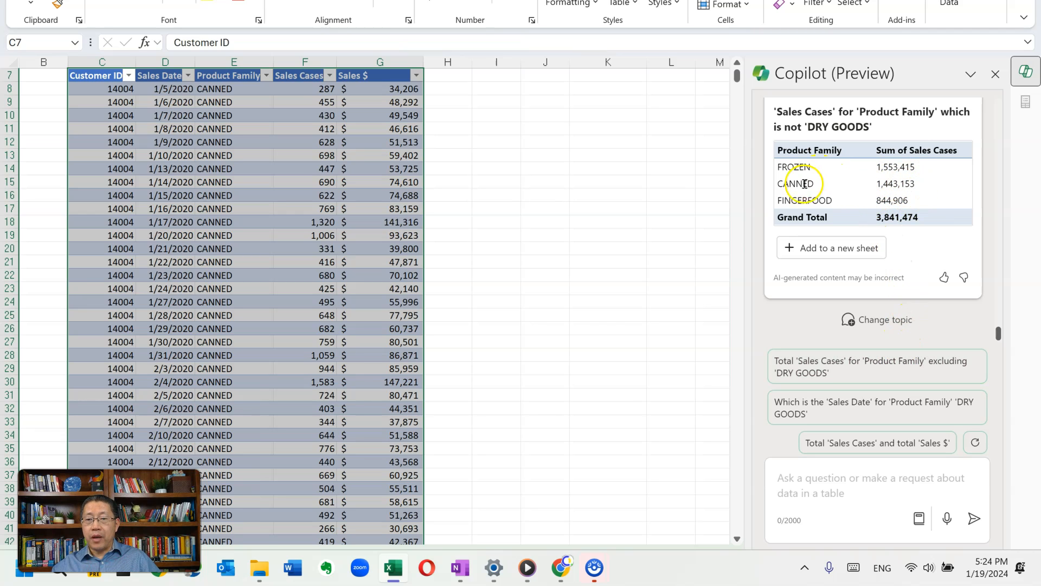
pyautogui.moveTo(817, 202)
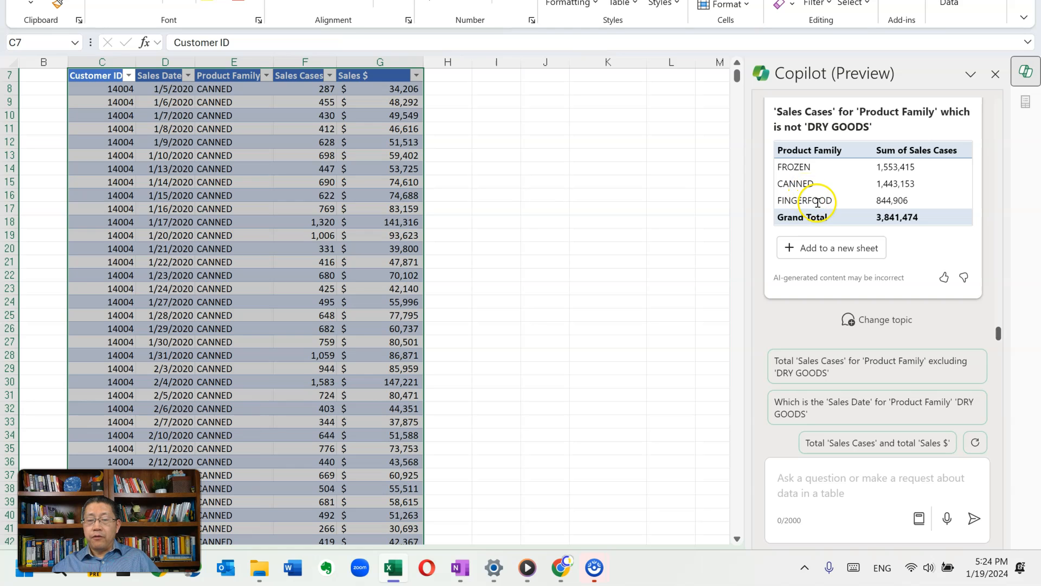
pyautogui.moveTo(874, 207)
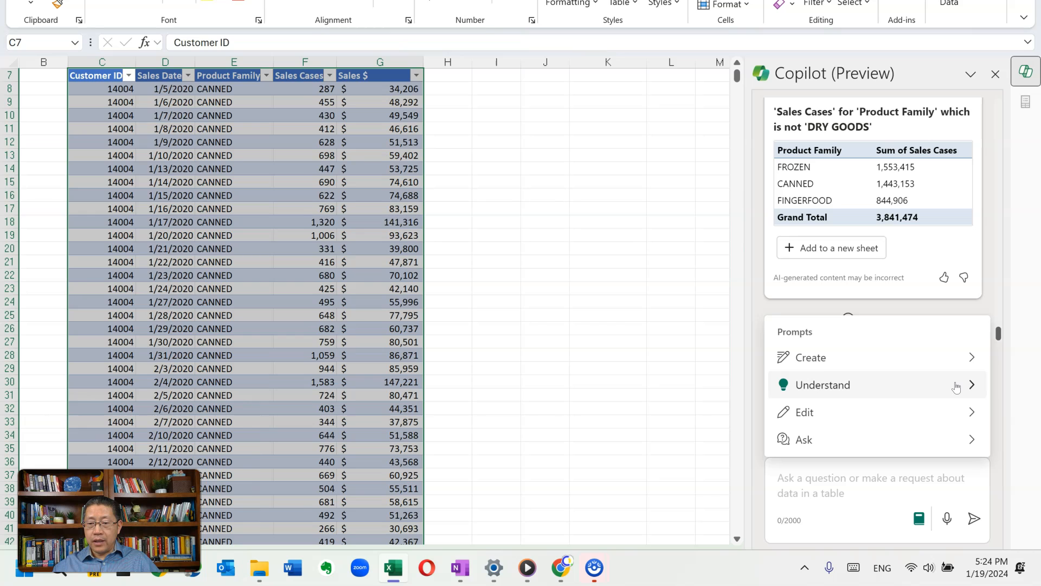
# Step: Send the 'Show insights about the data' example prompt from Copilot's Understand list
pyautogui.click(822, 384)
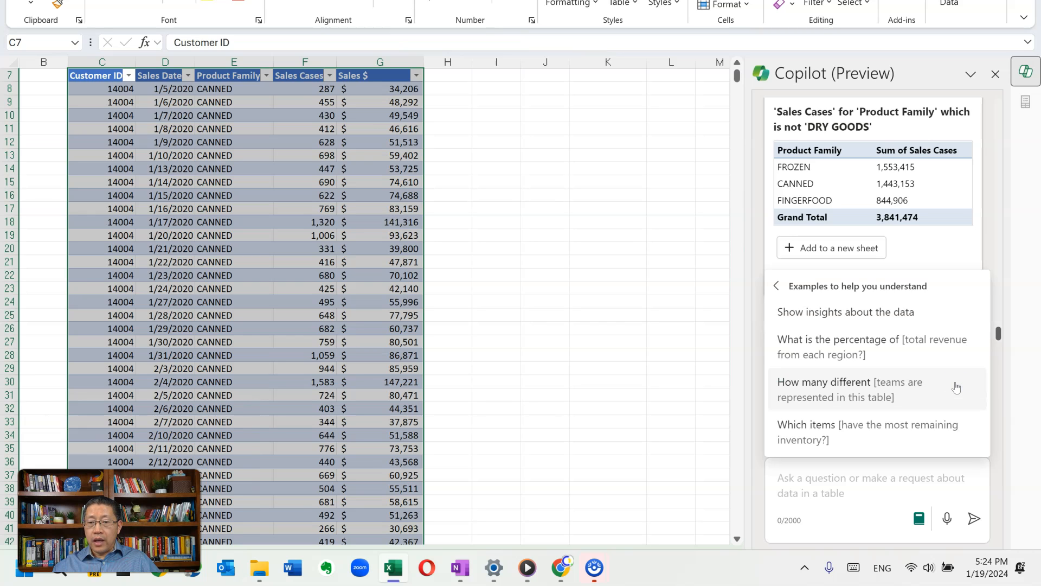
pyautogui.moveTo(823, 323)
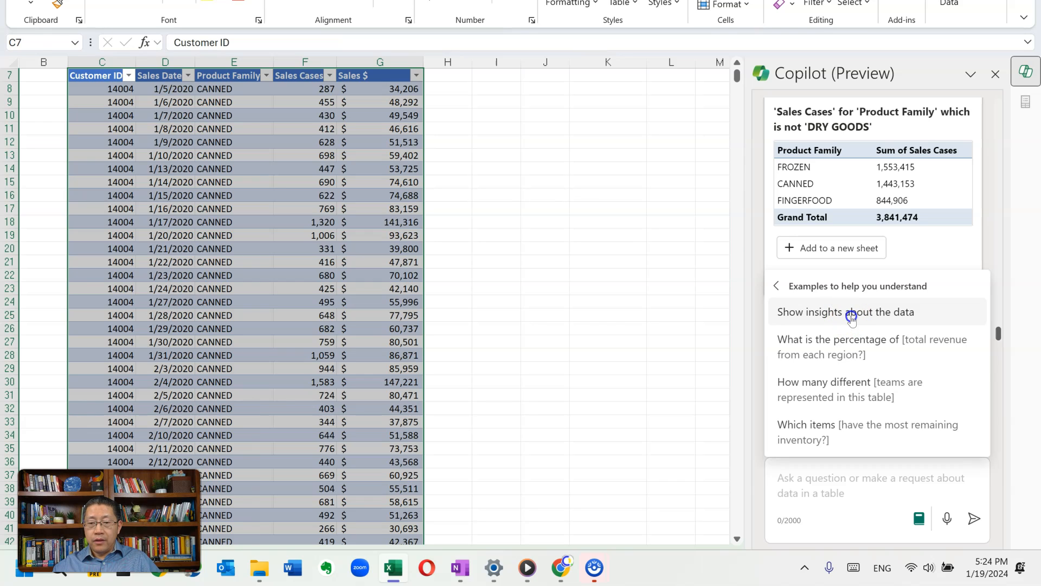
pyautogui.click(853, 312)
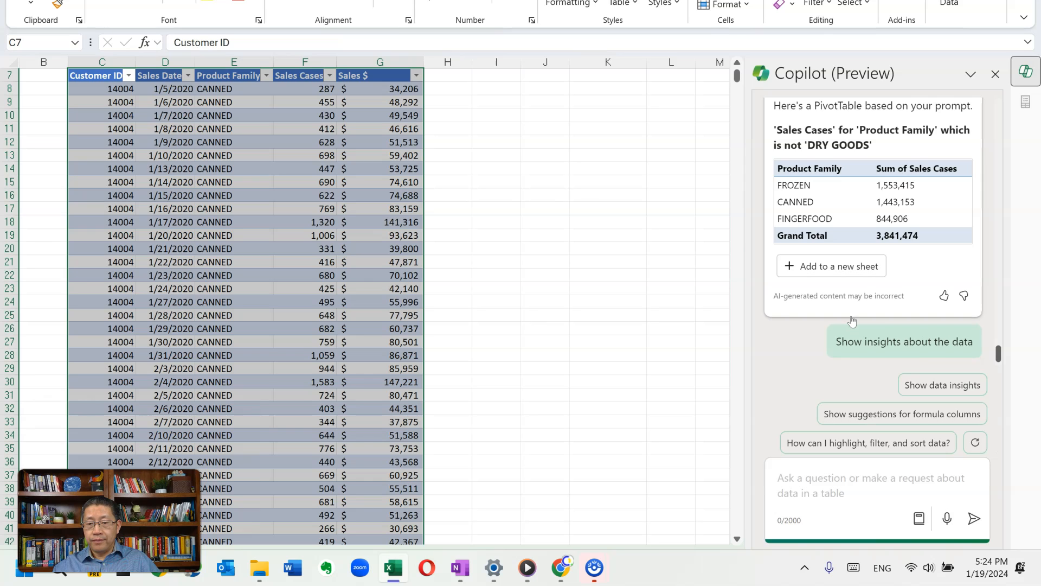
pyautogui.click(904, 342)
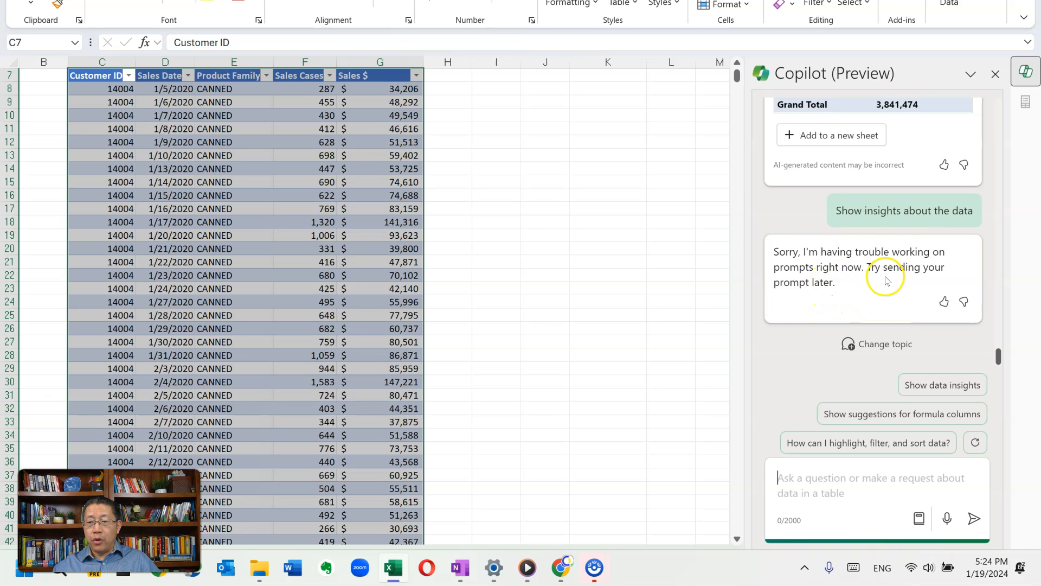
pyautogui.moveTo(857, 287)
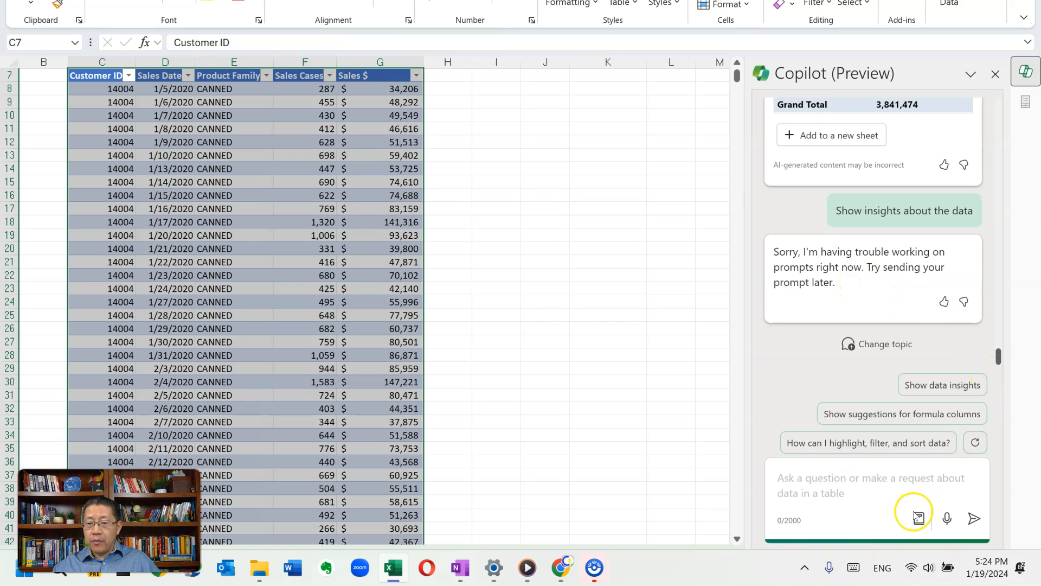
# Step: Ask Copilot 'What is the percentage of Finger Food sales $?', getting FINGERFOOD at 17.02%
pyautogui.click(917, 518)
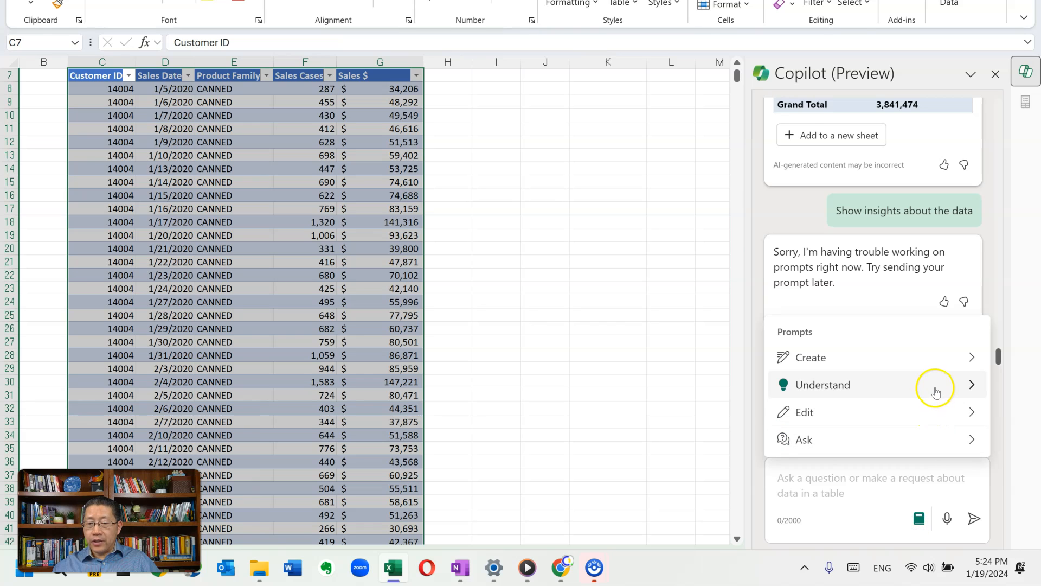
pyautogui.click(822, 384)
pyautogui.write('What is the percentage of Finger Food sales $?')
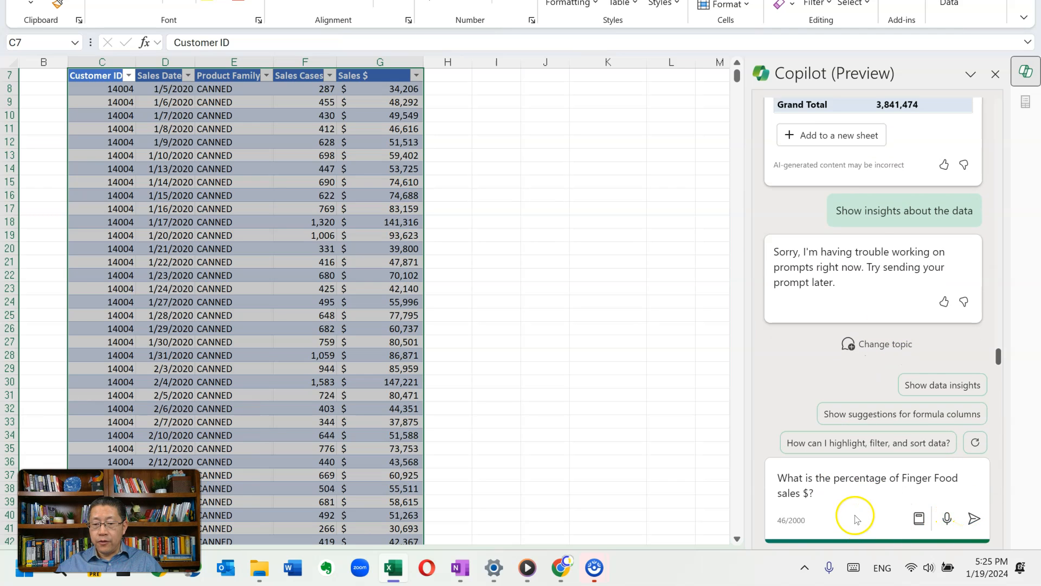
pyautogui.moveTo(976, 518)
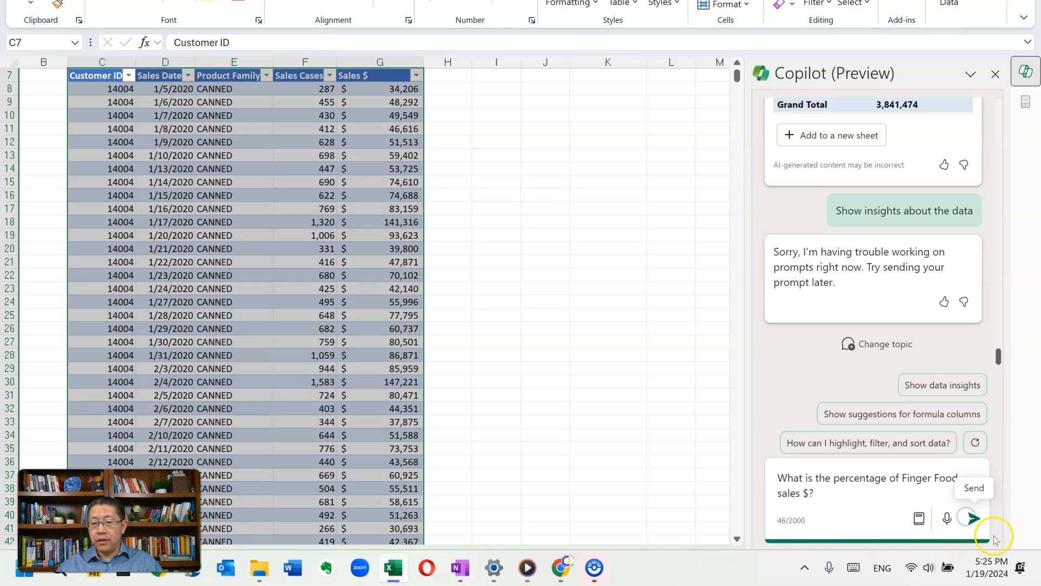
pyautogui.click(982, 519)
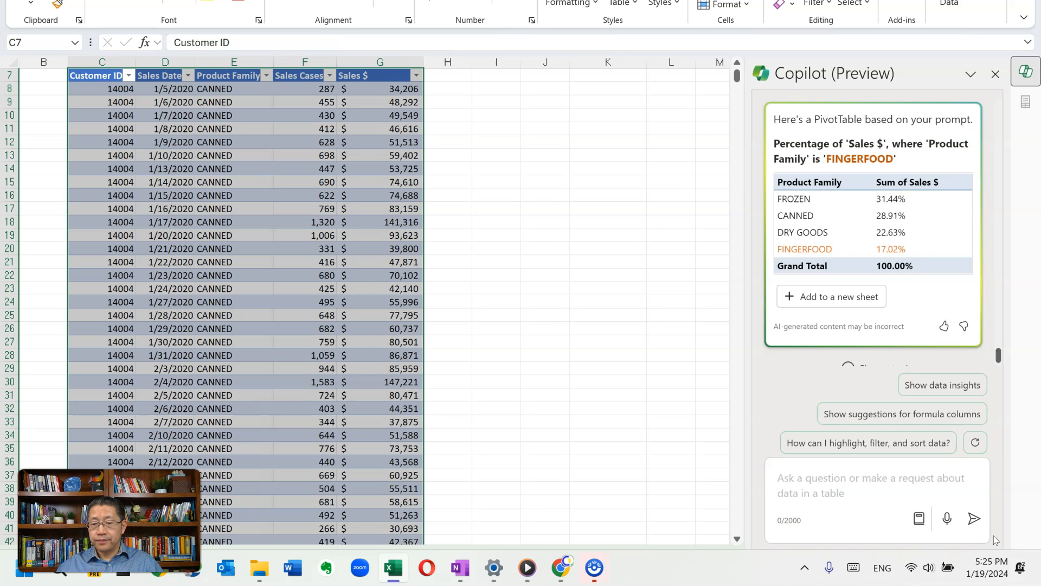
pyautogui.scroll(-3)
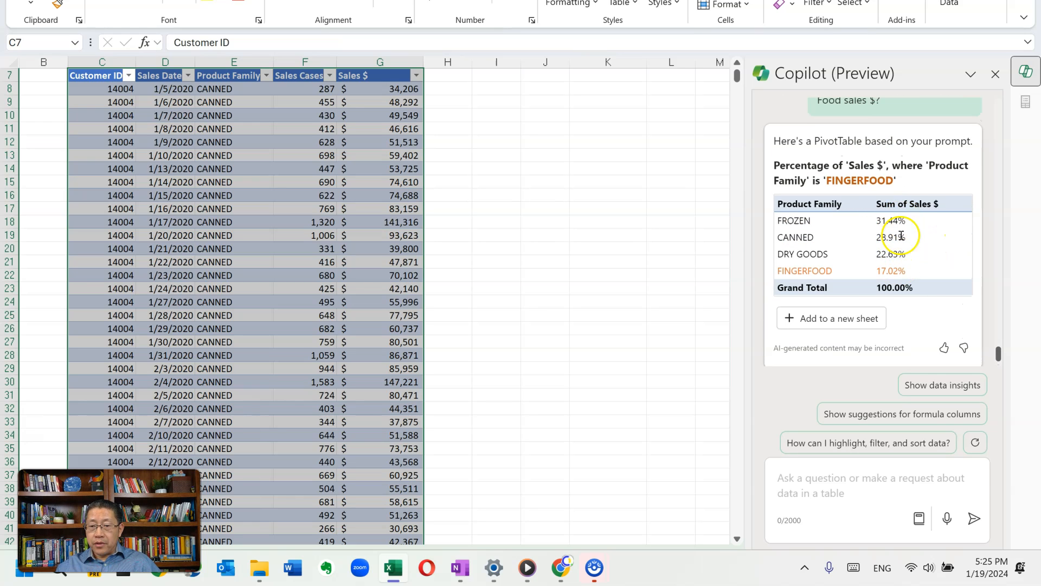
pyautogui.moveTo(795, 262)
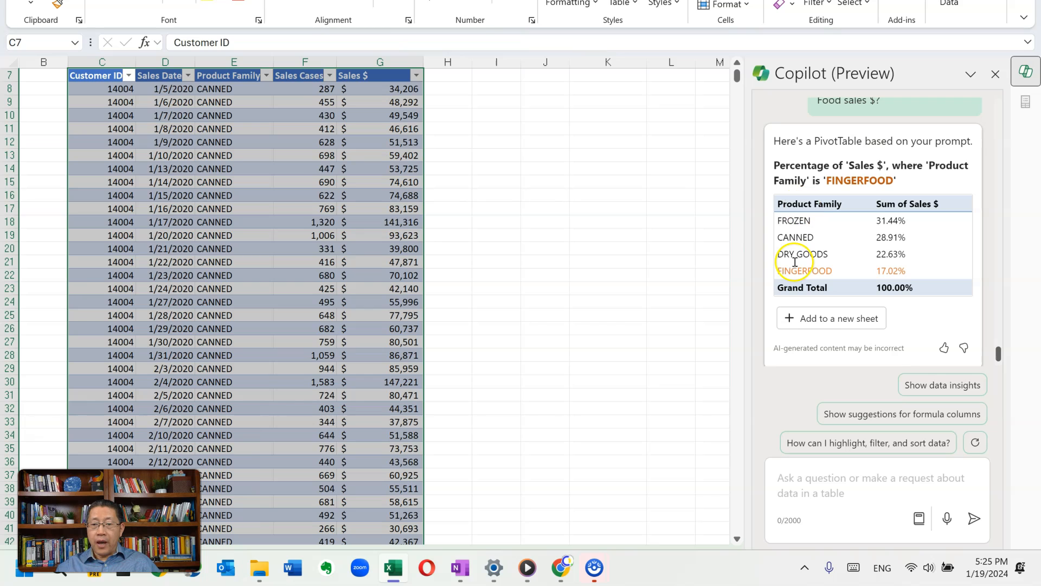
pyautogui.moveTo(825, 282)
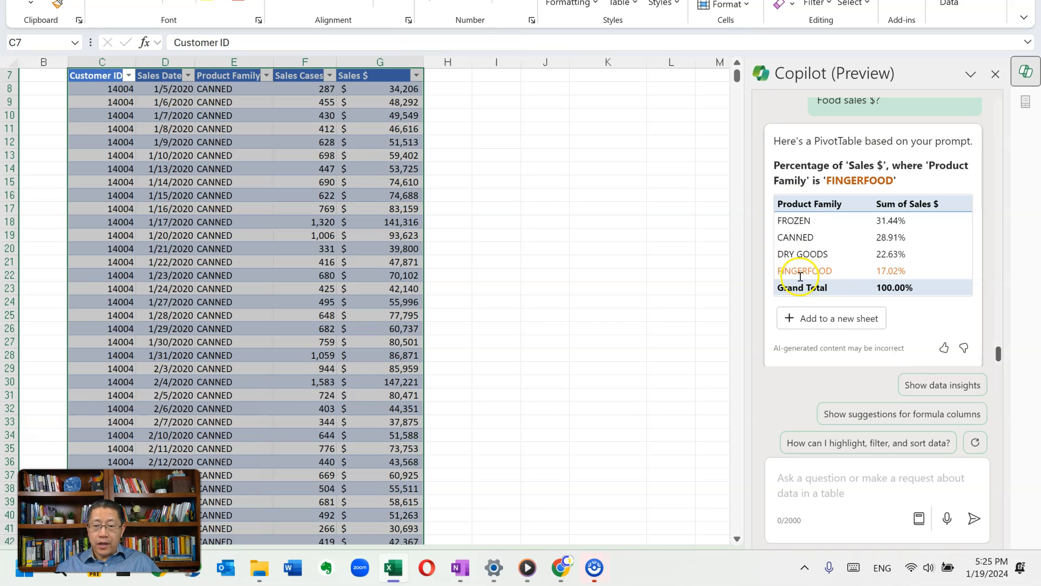
pyautogui.moveTo(947, 270)
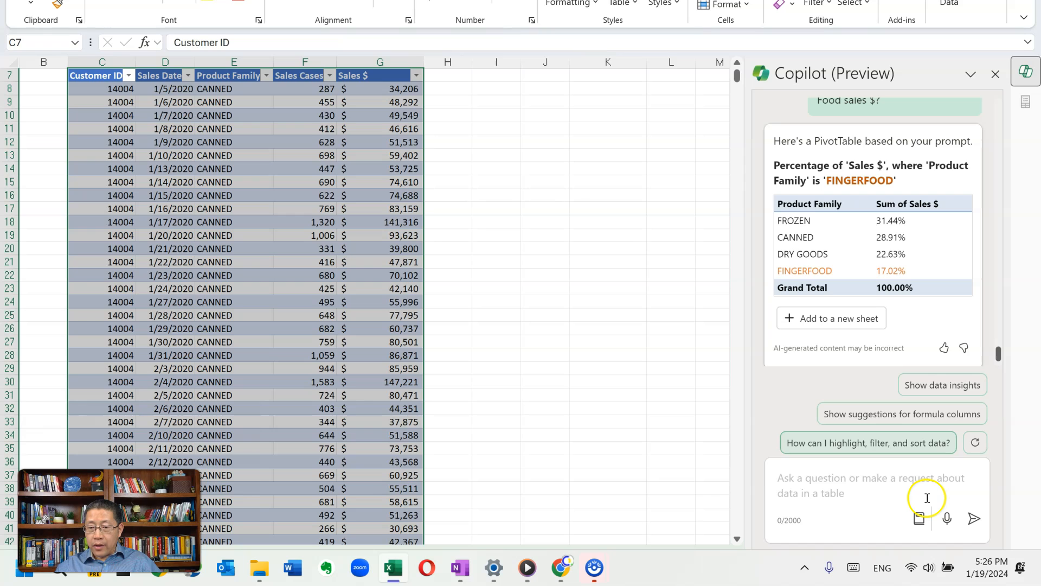
# Step: Ask Copilot 'Show me the top 3 customers based on sales $'
pyautogui.write('Show me the top 3 customers based on sales $.')
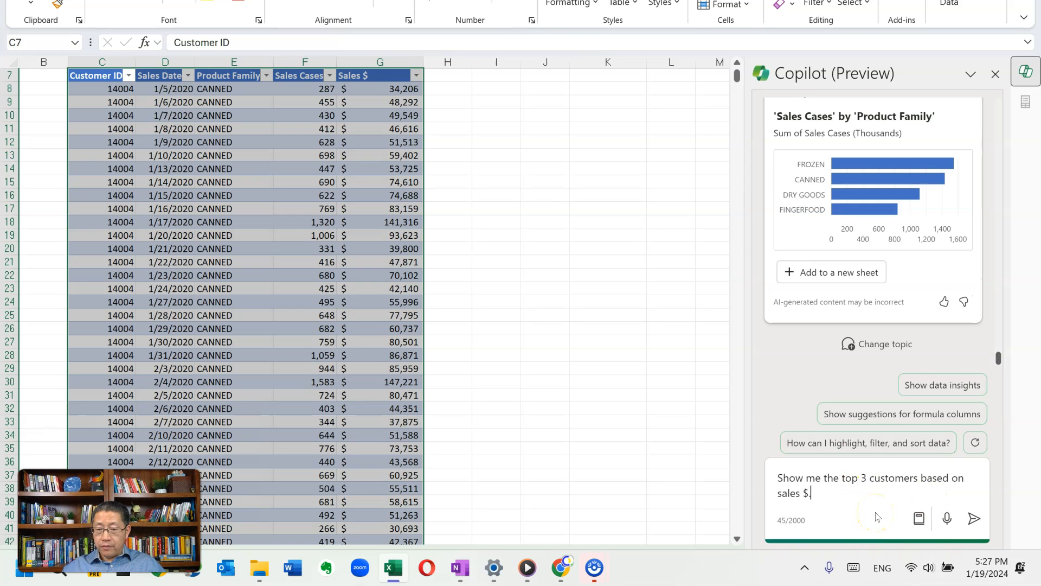
pyautogui.click(974, 518)
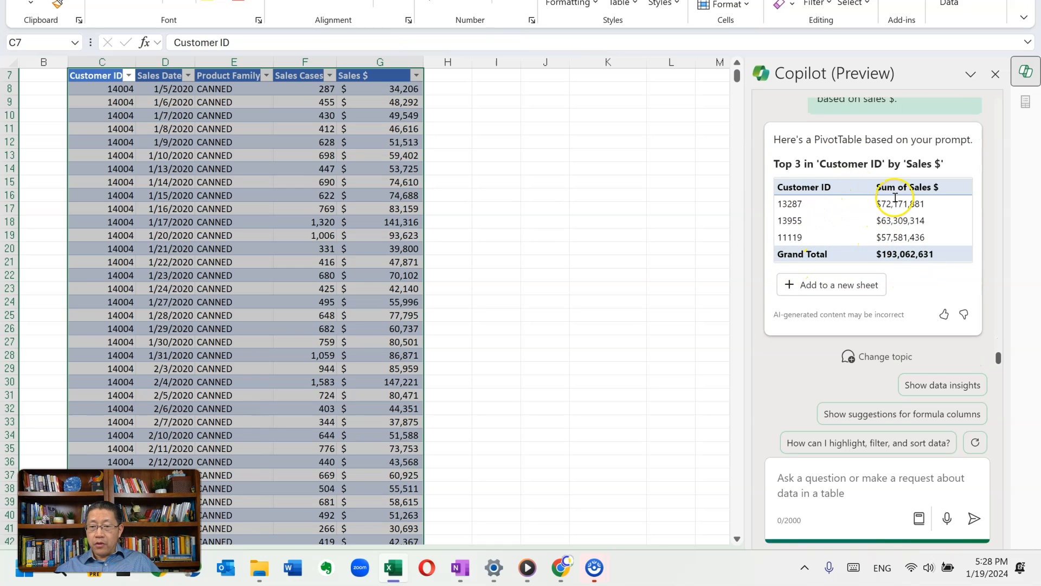
pyautogui.moveTo(871, 227)
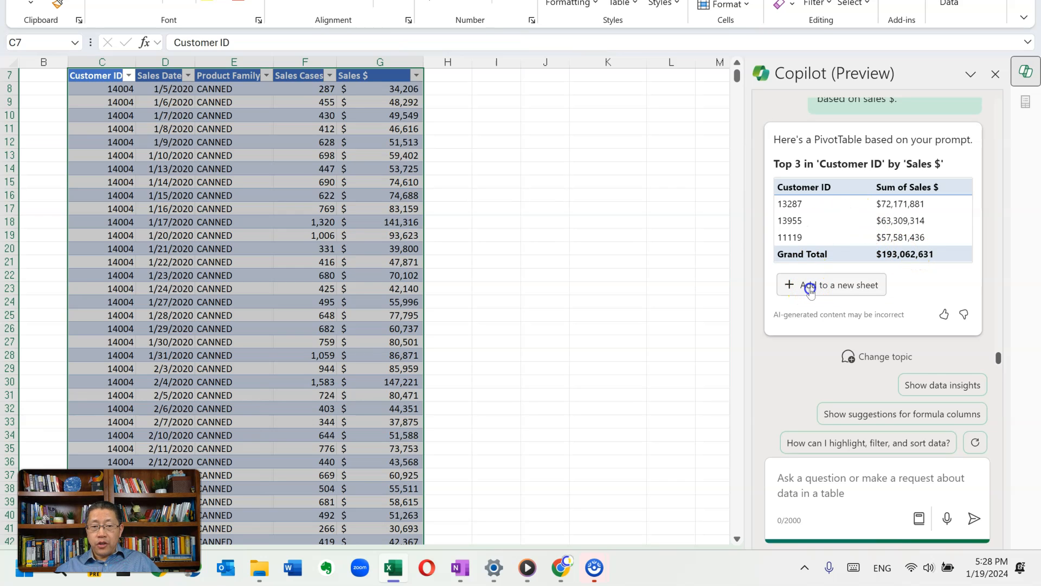
# Step: Add the top 3 customers PivotTable to a new sheet and confirm its Top 3 by Sum of Sales $ filter
pyautogui.click(831, 284)
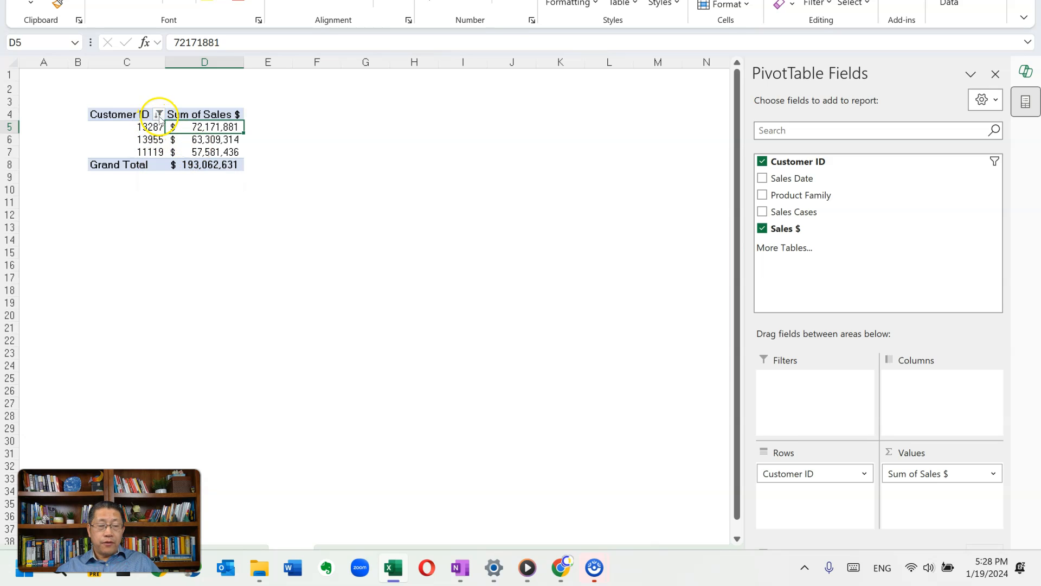
pyautogui.click(158, 115)
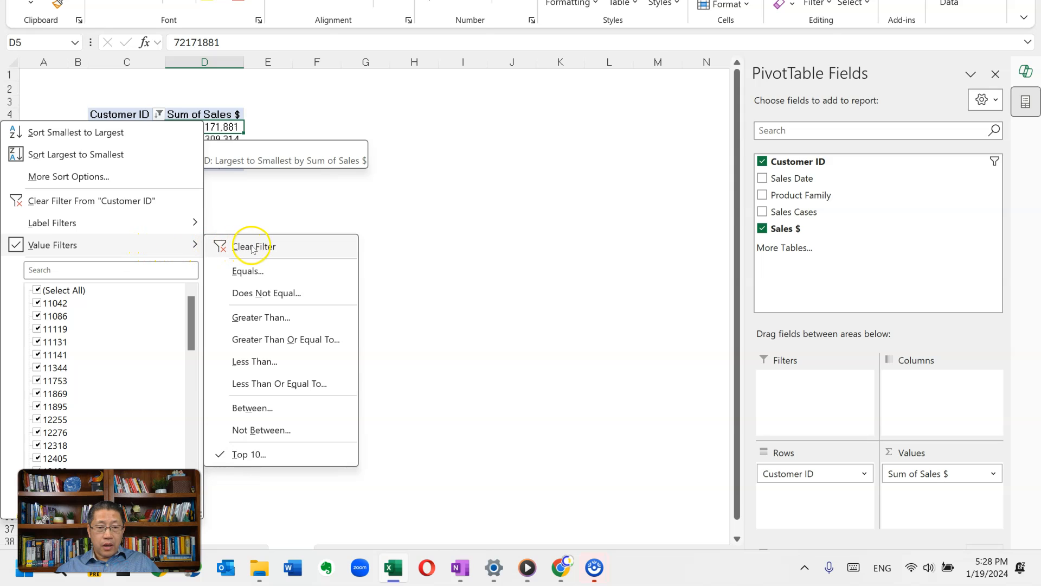
pyautogui.click(253, 246)
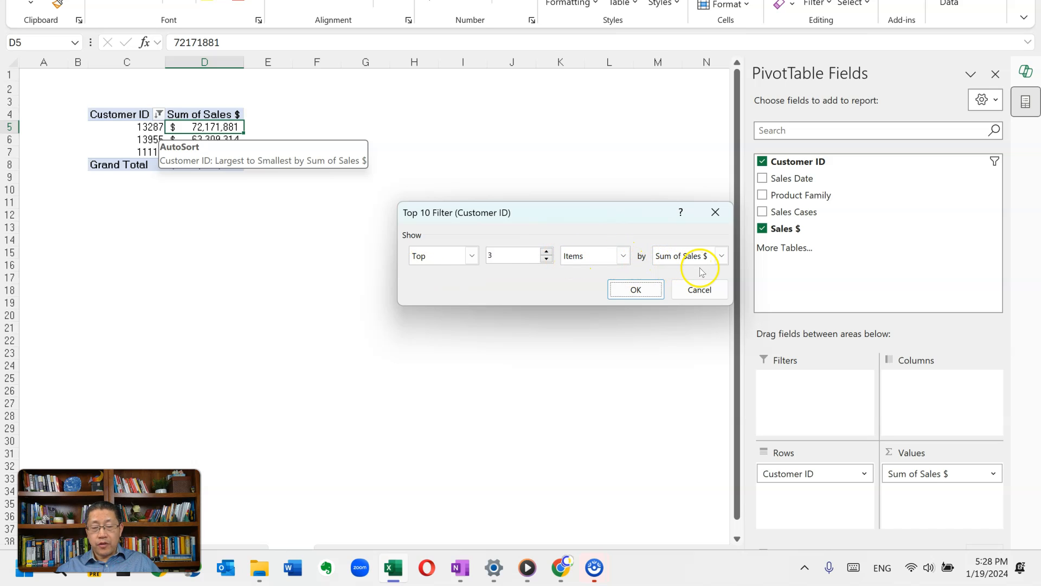
pyautogui.click(635, 288)
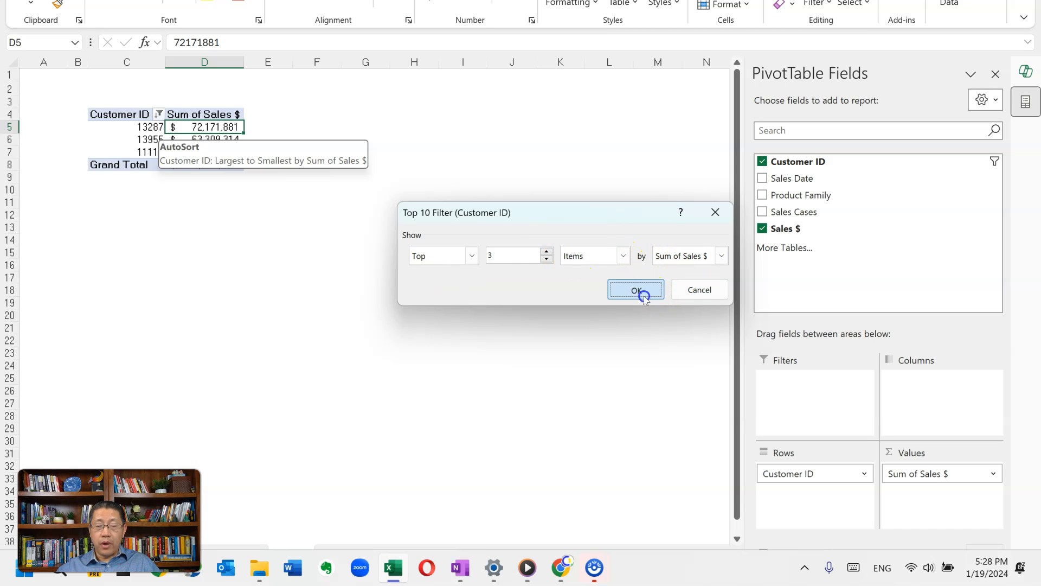
pyautogui.click(635, 289)
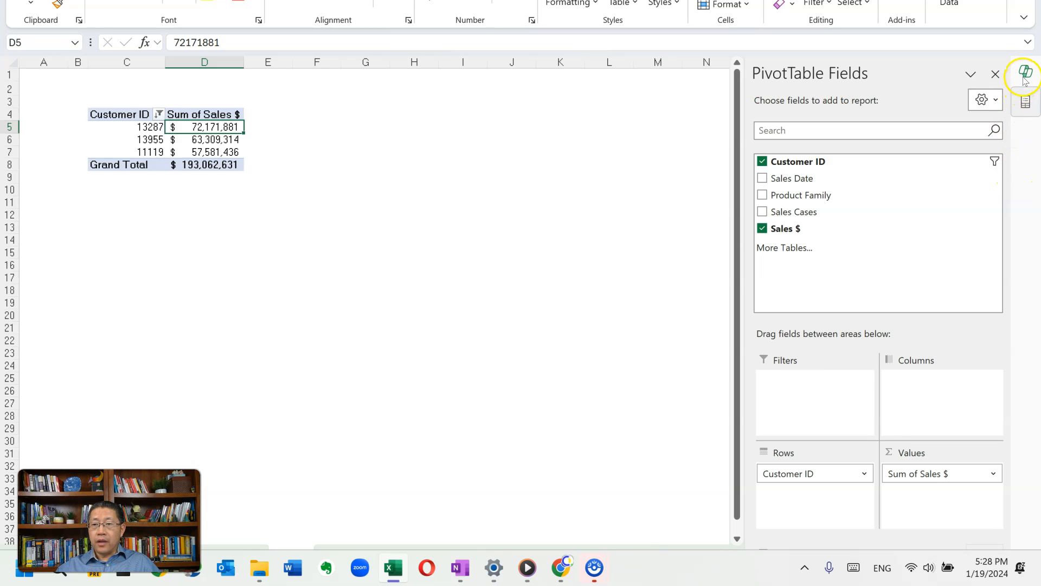
# Step: Reopen the Copilot pane showing confirmation that the PivotTable was added to Sheet3
pyautogui.click(1022, 87)
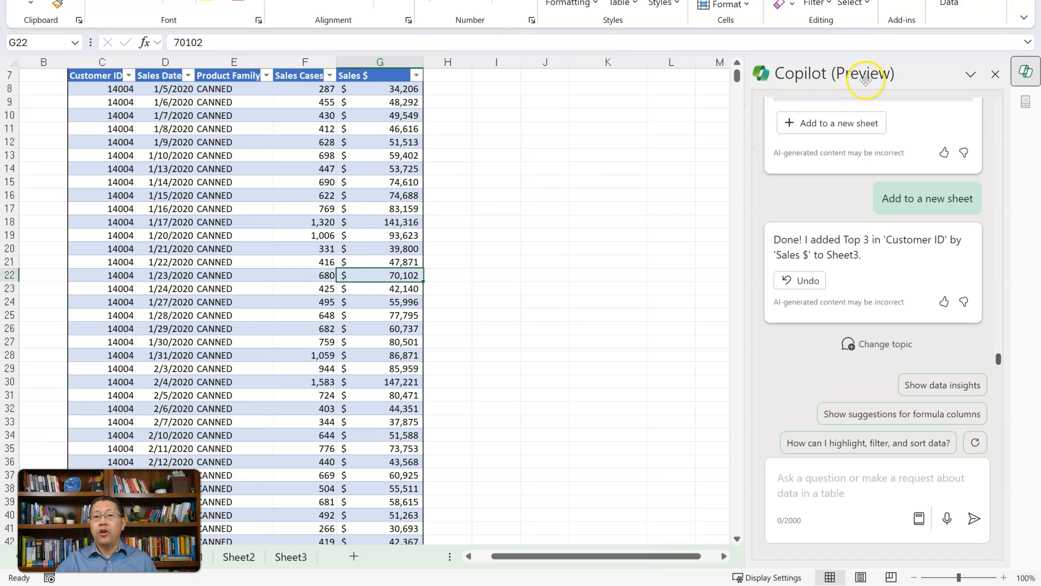
pyautogui.moveTo(785, 92)
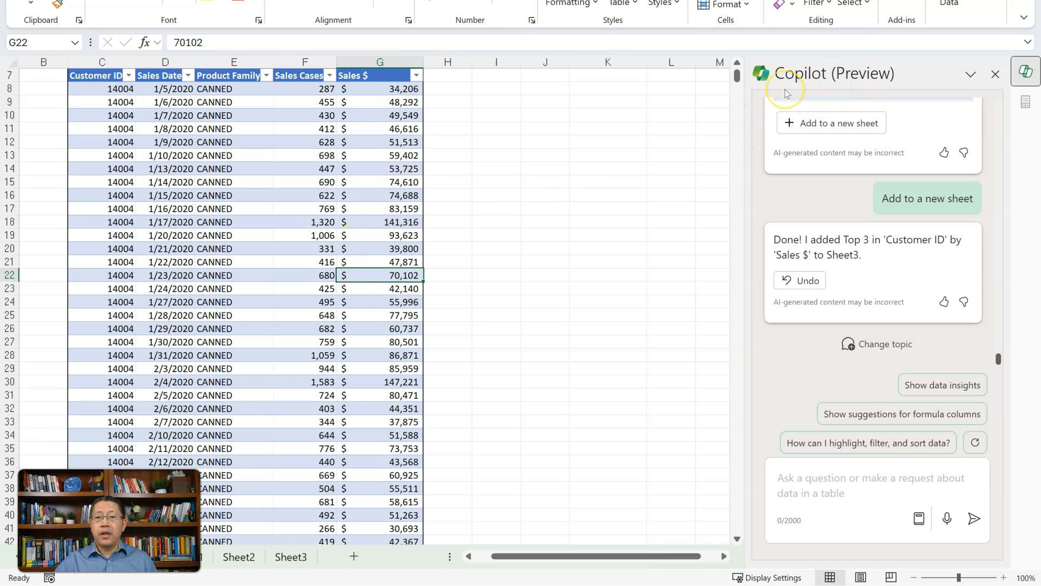
pyautogui.moveTo(883, 88)
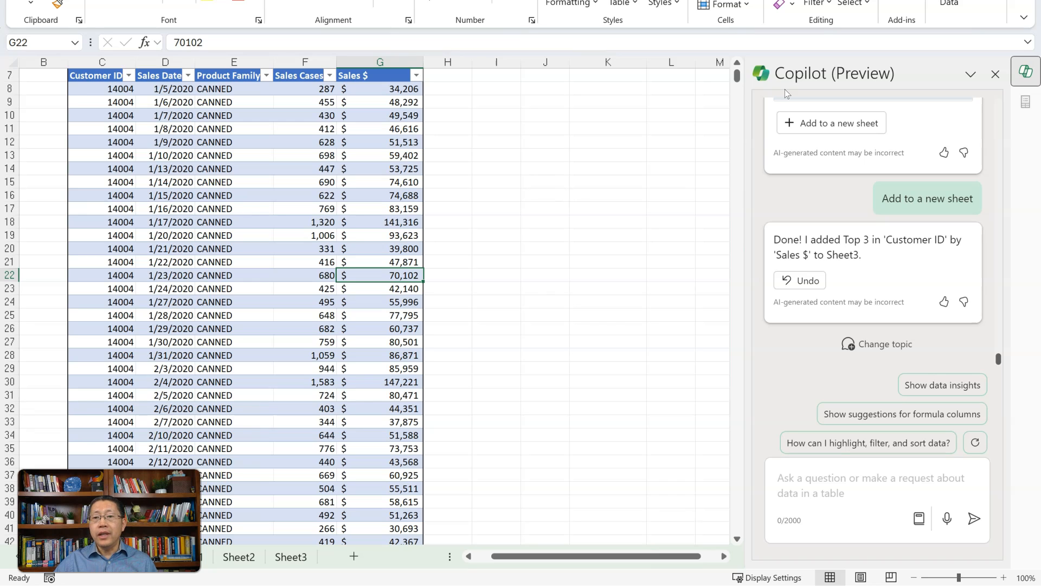
pyautogui.moveTo(789, 91)
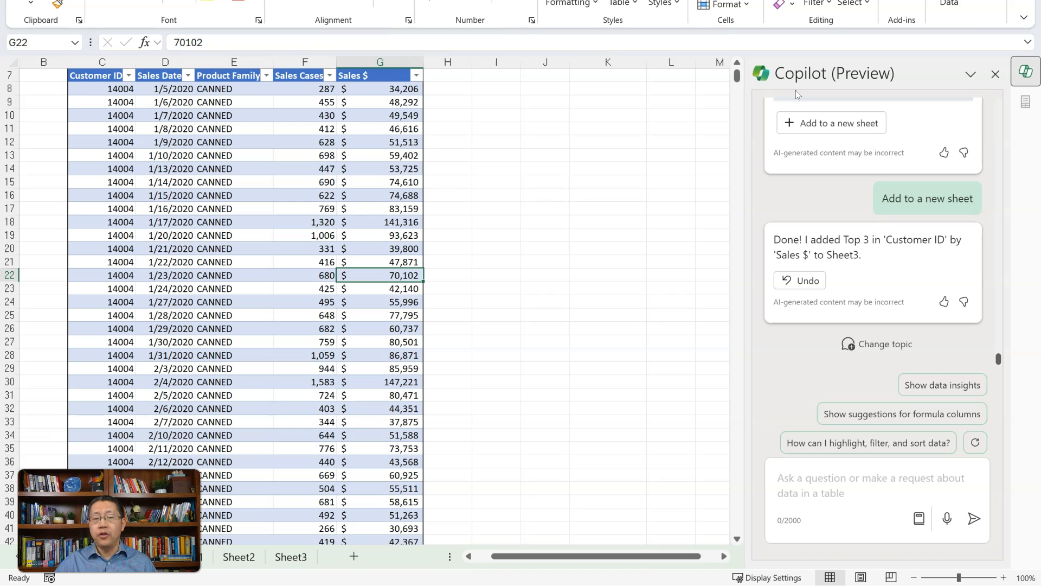
pyautogui.moveTo(473, 169)
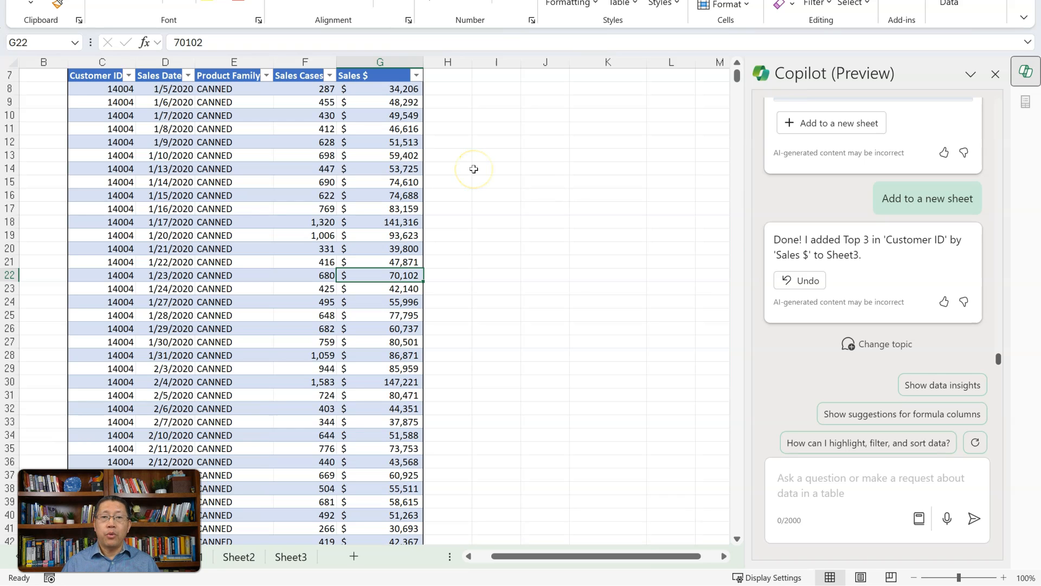